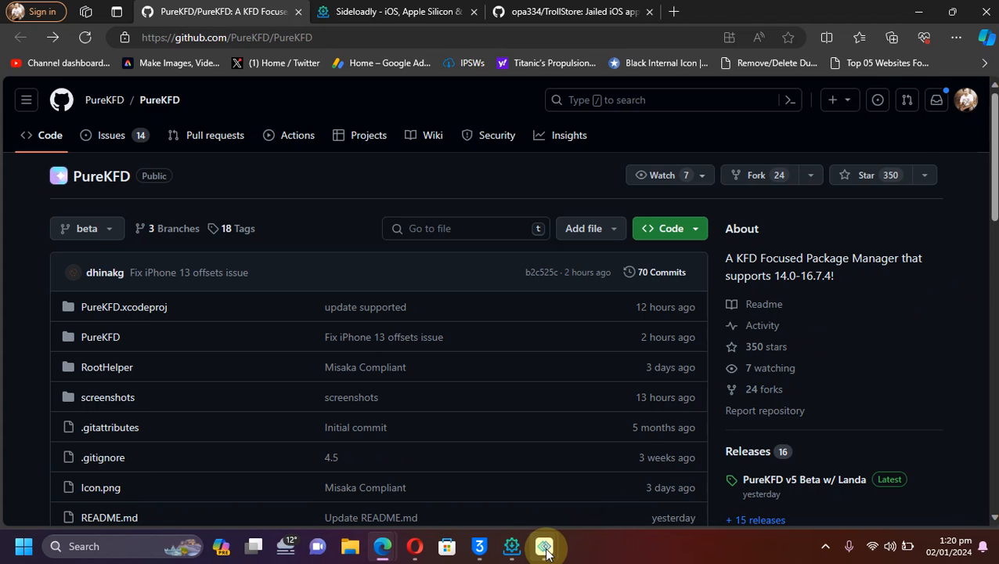
Show the mirrored iPhone home screen and switch between the Sideloadly, TrollStore and PureKFD tabs
click(544, 546)
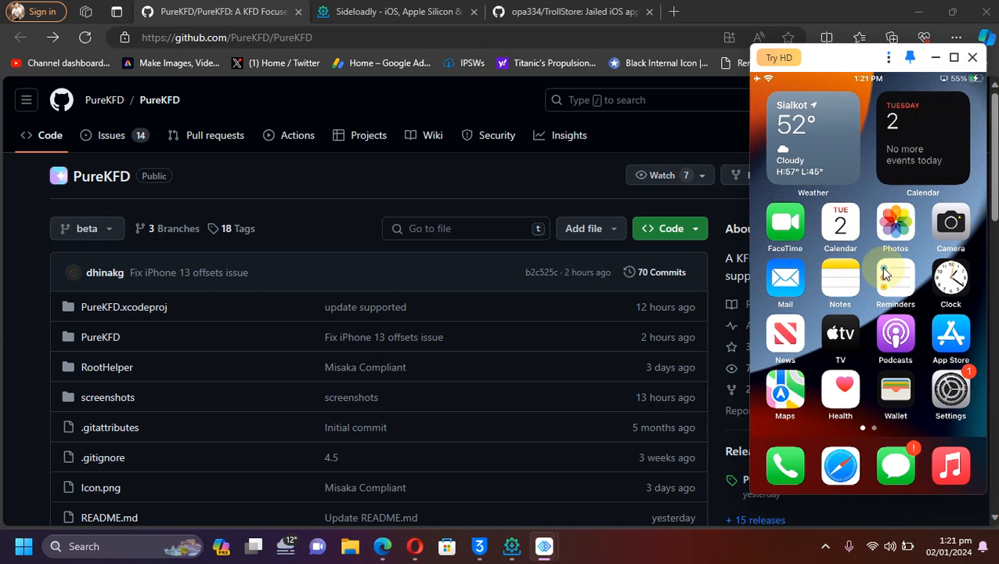
click(972, 56)
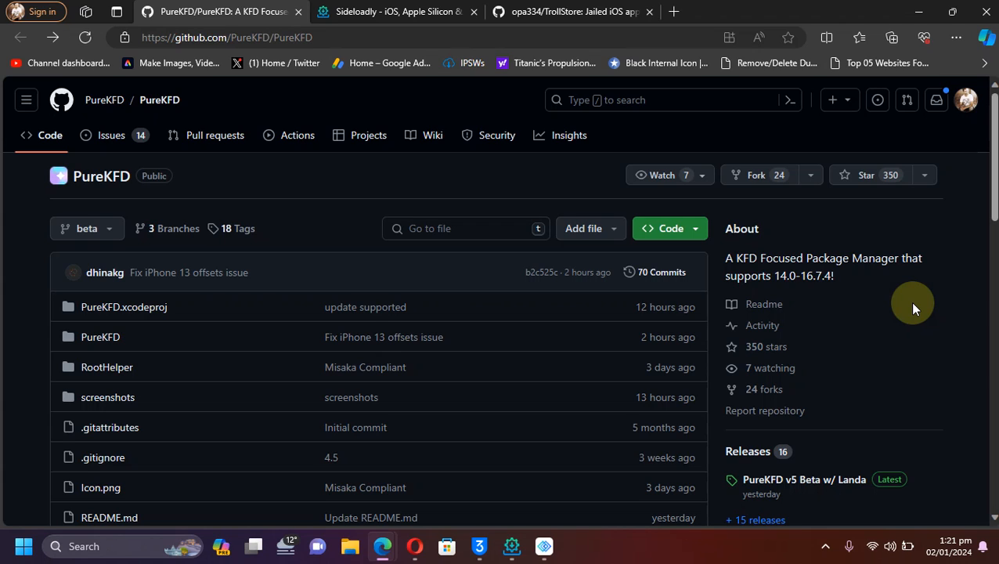
mouse_move(228, 186)
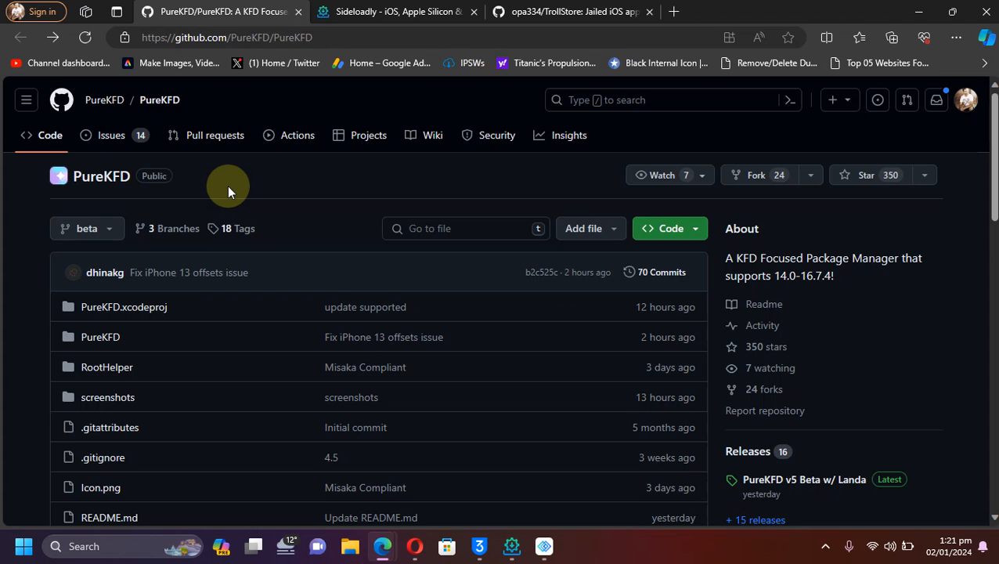
mouse_move(289, 105)
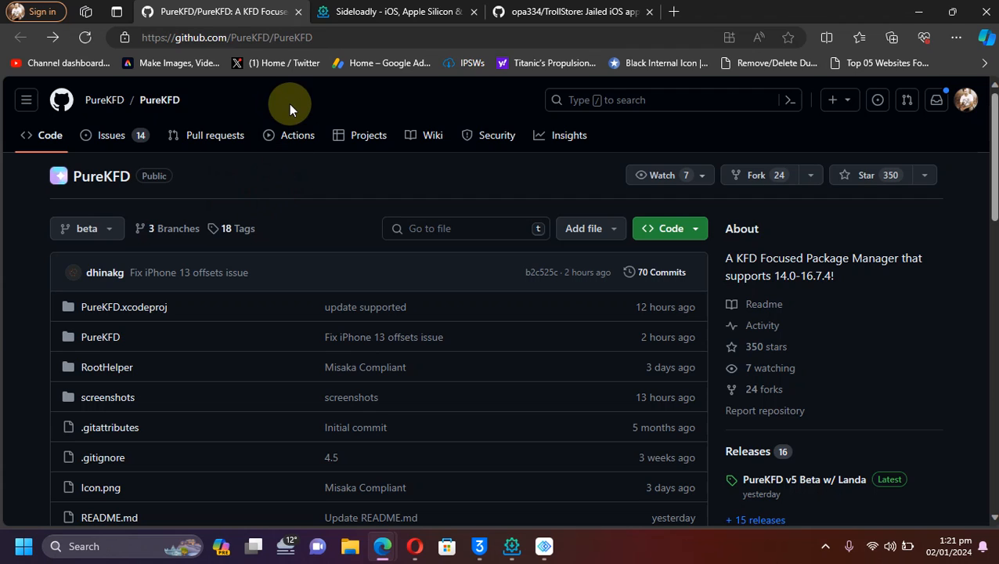
mouse_move(854, 308)
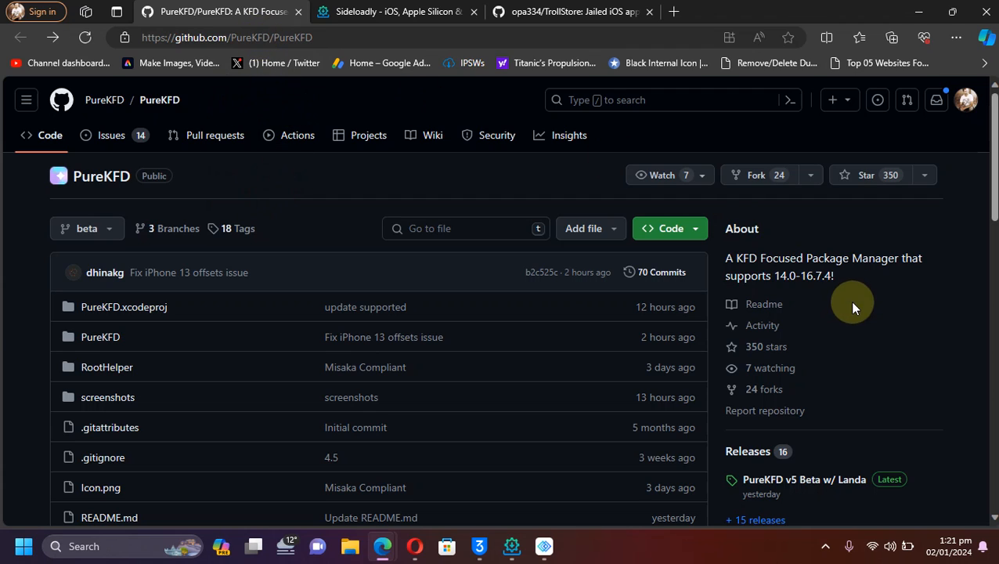
mouse_move(943, 313)
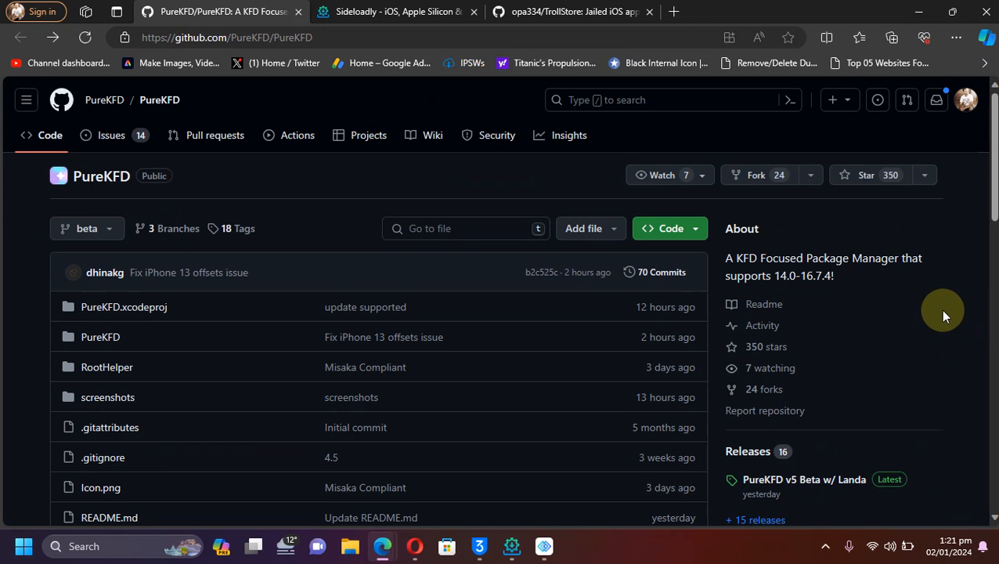
click(395, 11)
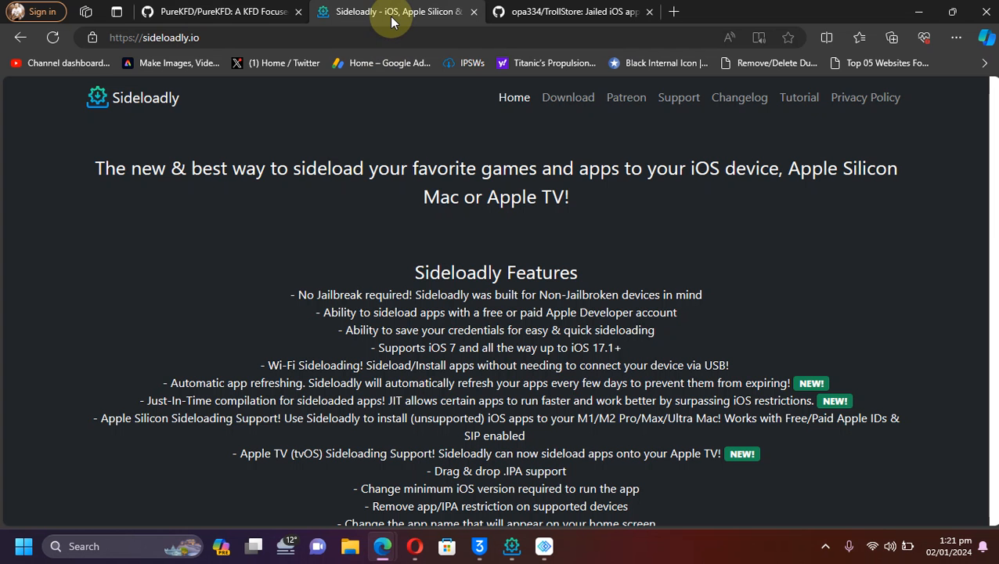
click(571, 11)
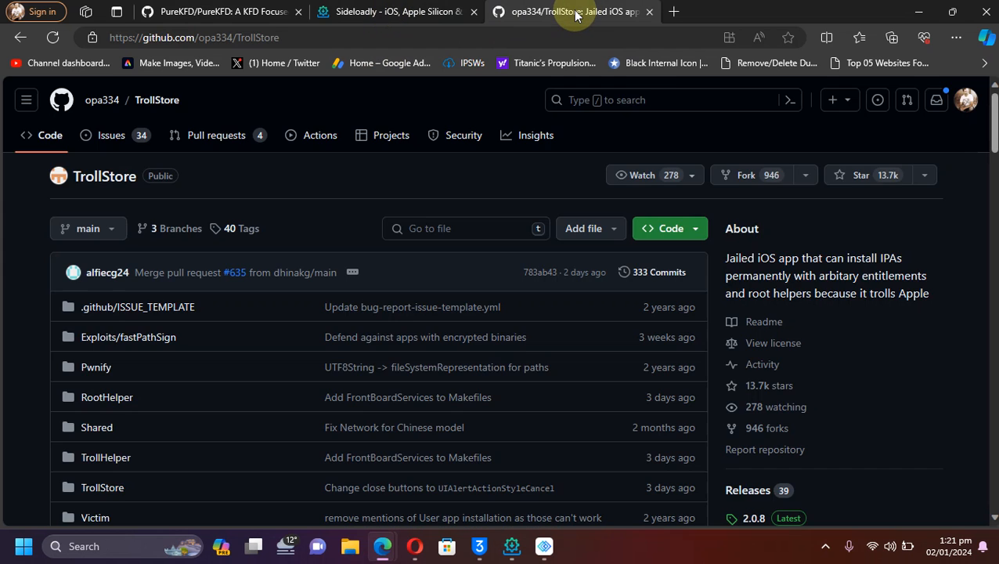
mouse_move(325, 63)
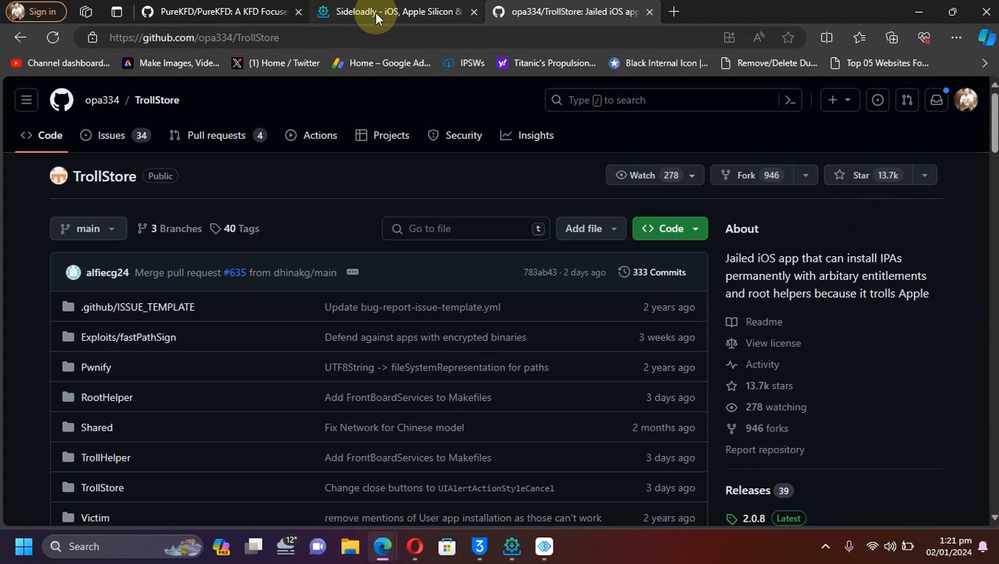
mouse_move(207, 11)
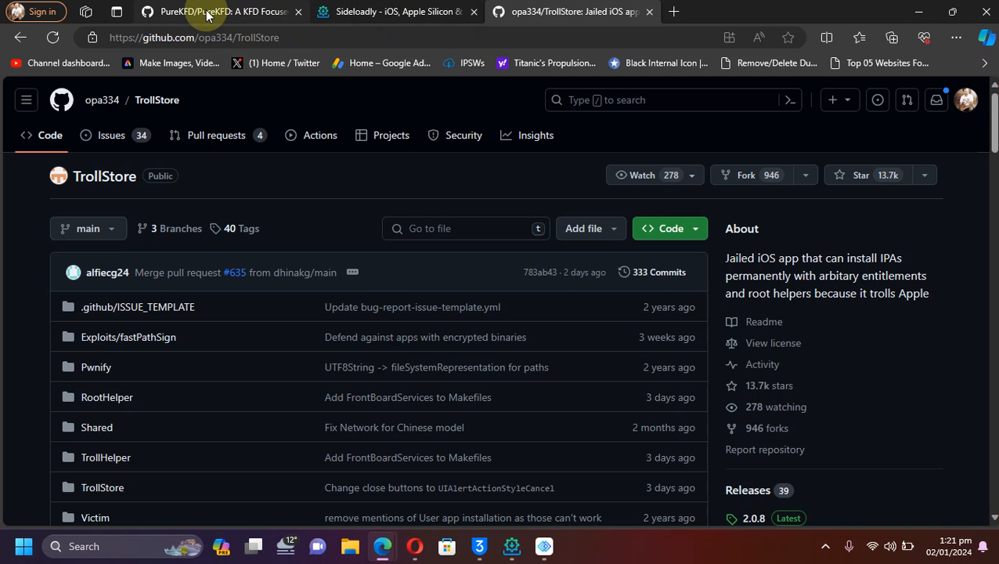
click(219, 12)
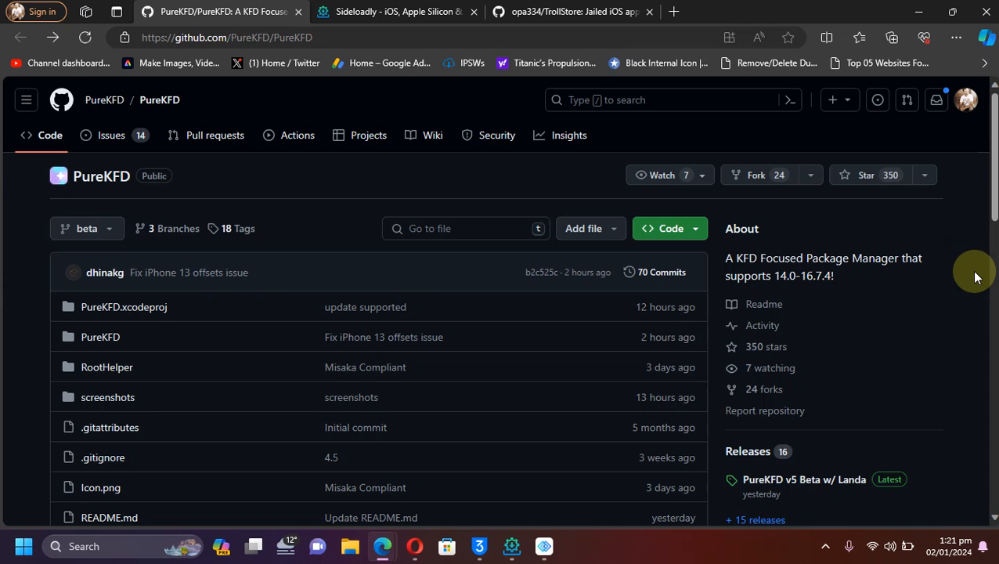
click(572, 11)
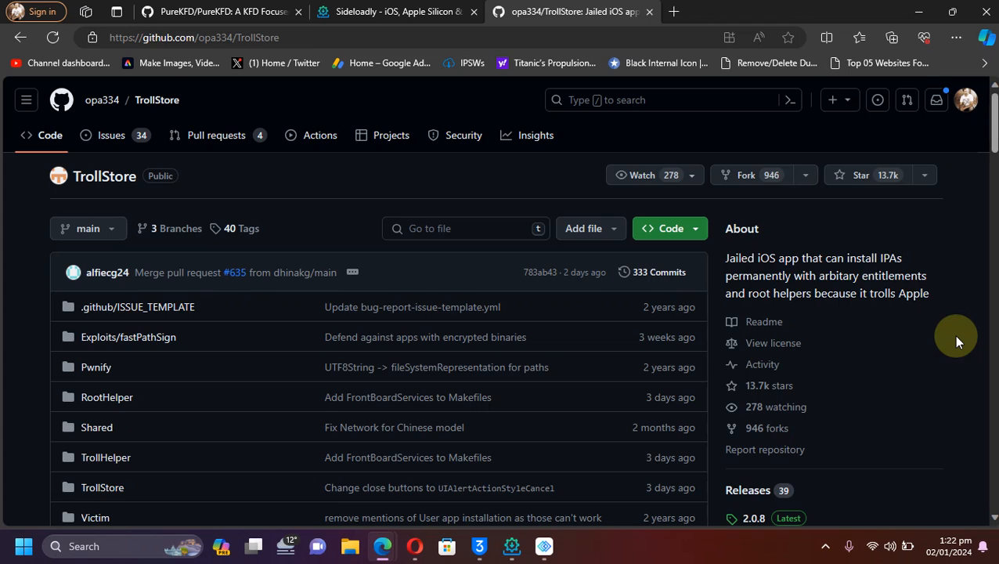
click(219, 11)
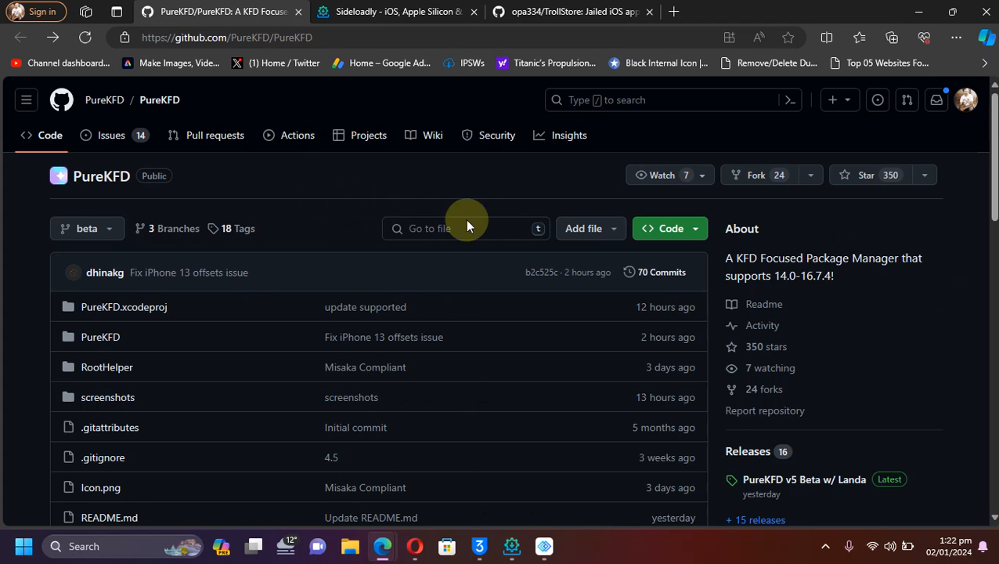
mouse_move(804, 478)
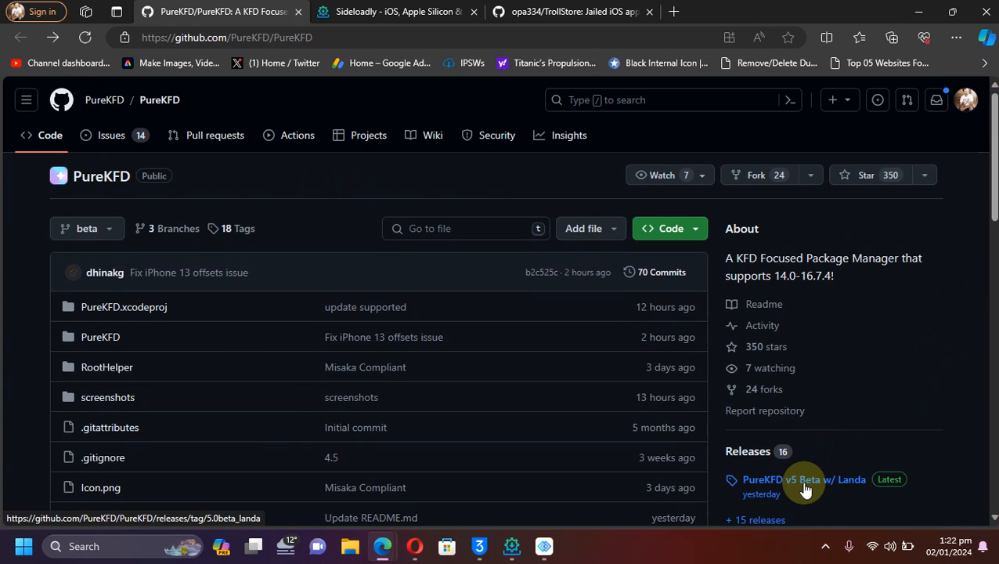
Open the PureKFD v5 Beta w/ Landa release, then scroll Sideloadly's site to Download Sideloadly
click(803, 479)
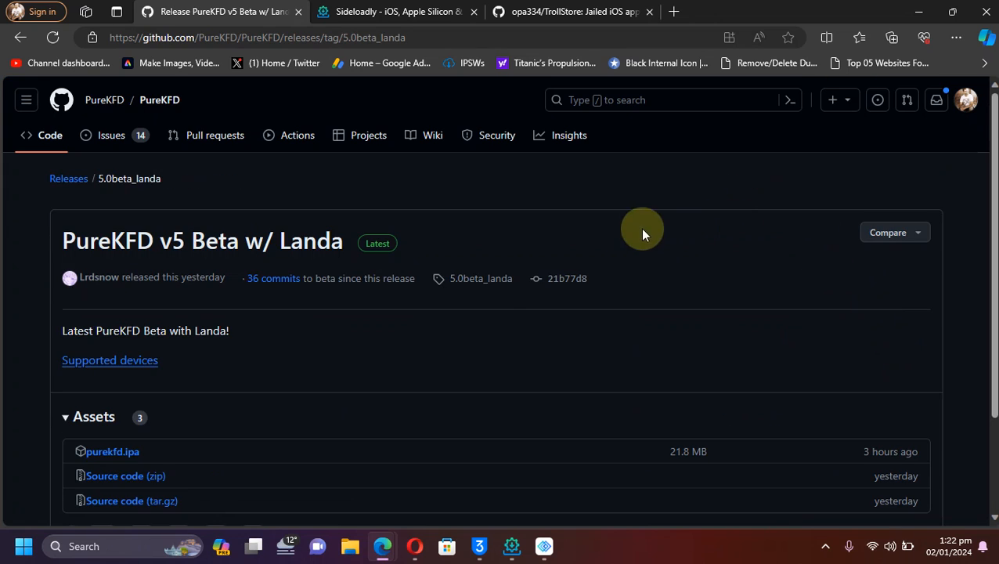
scroll(down, 3)
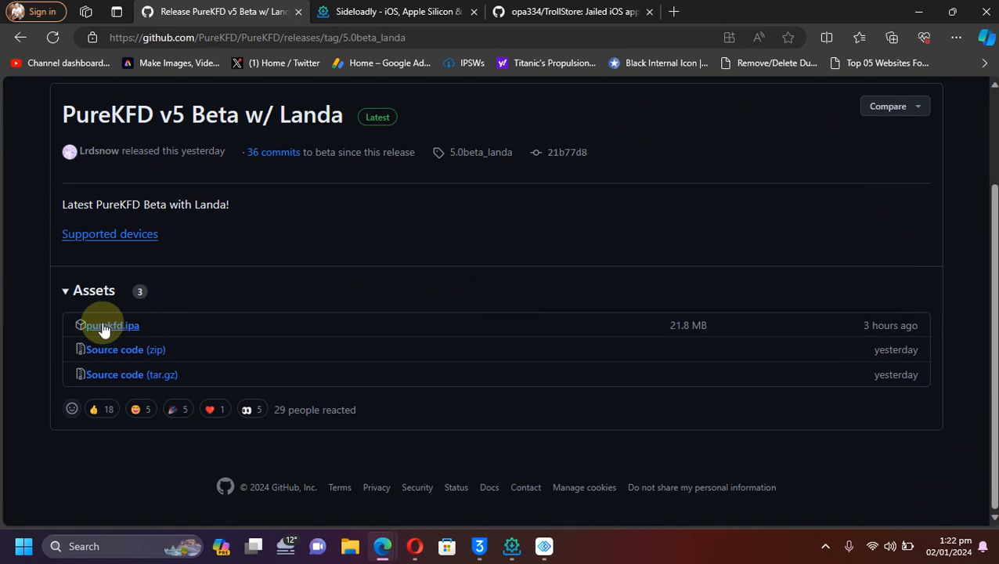
mouse_move(106, 325)
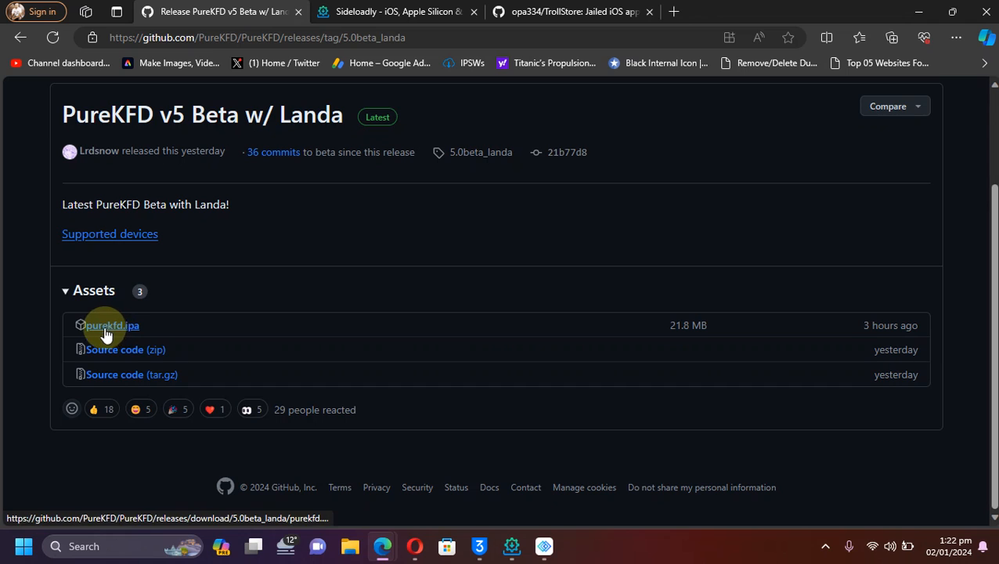
click(388, 12)
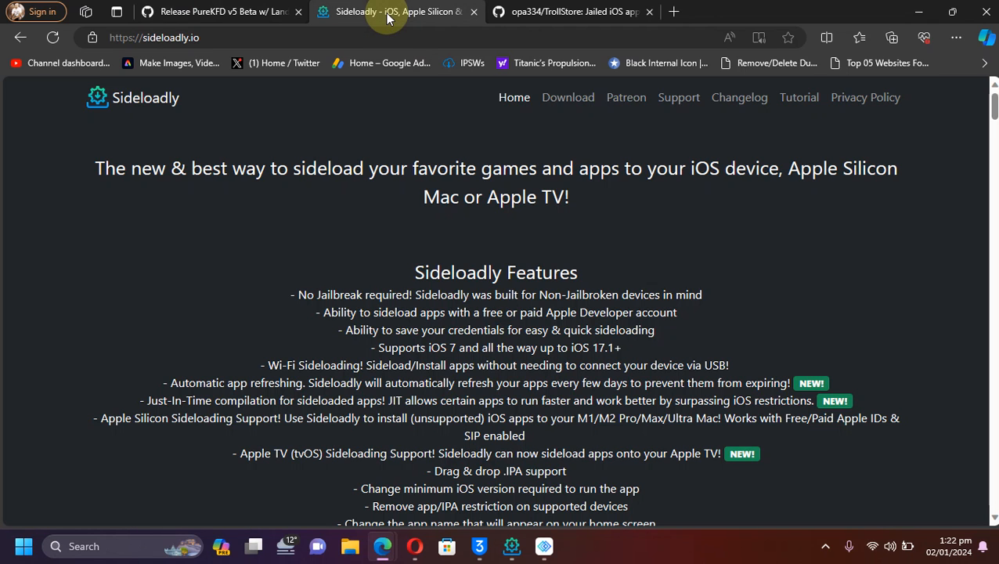
mouse_move(911, 304)
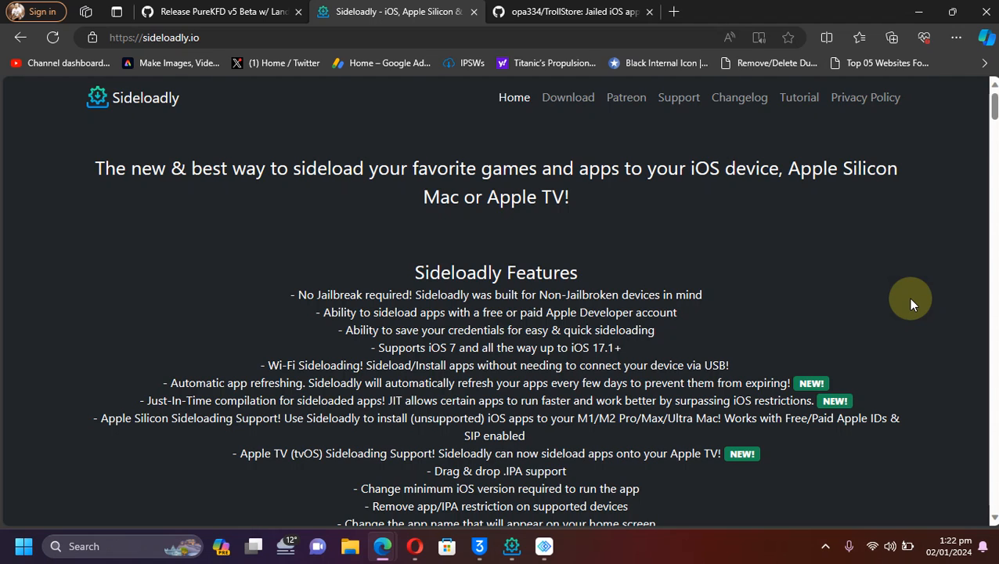
mouse_move(777, 215)
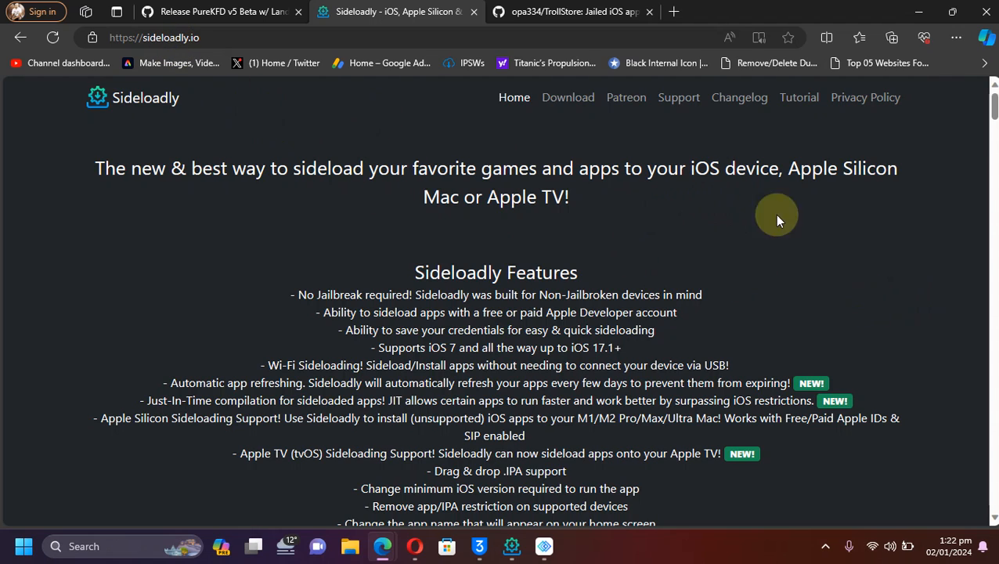
scroll(down, 3)
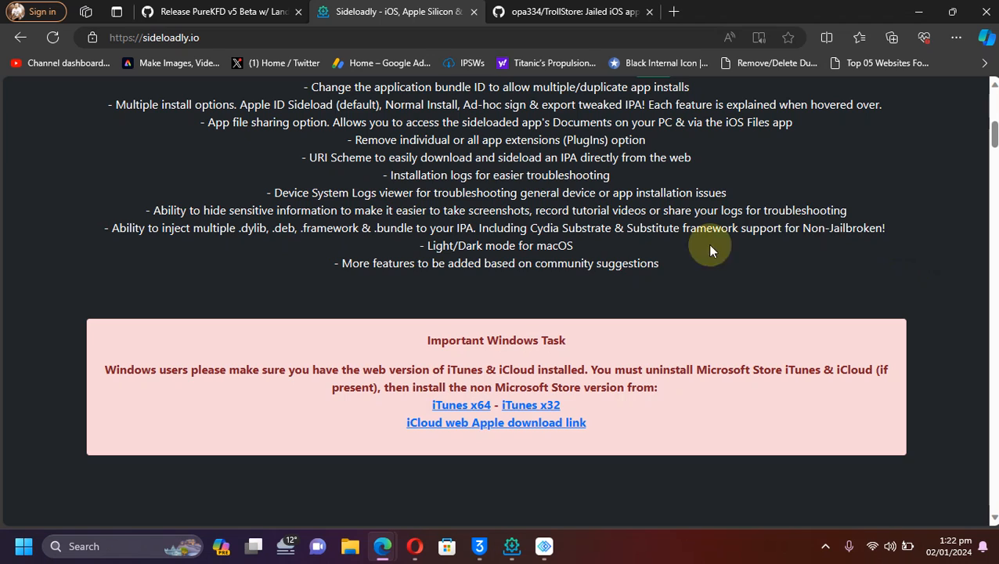
mouse_move(461, 405)
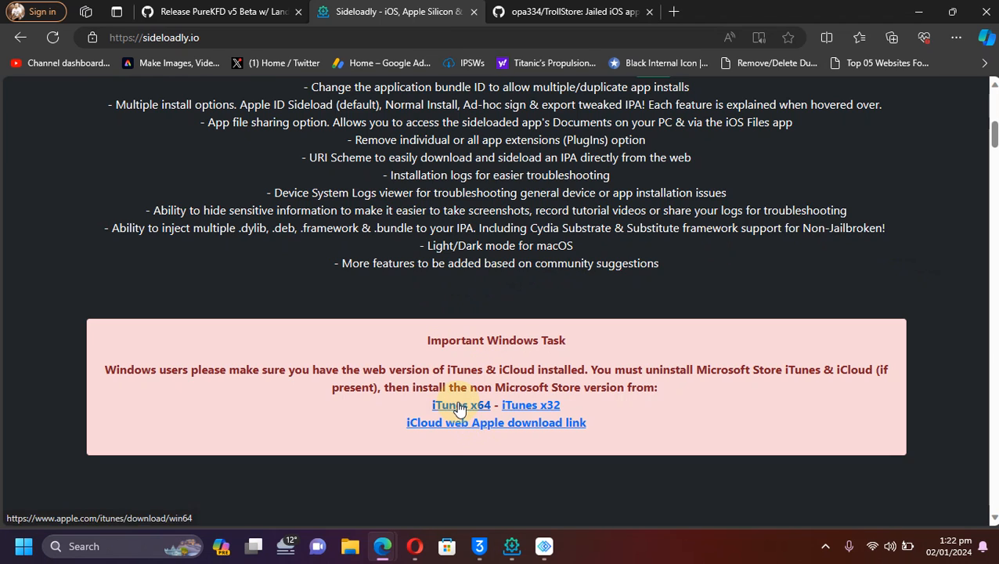
mouse_move(711, 386)
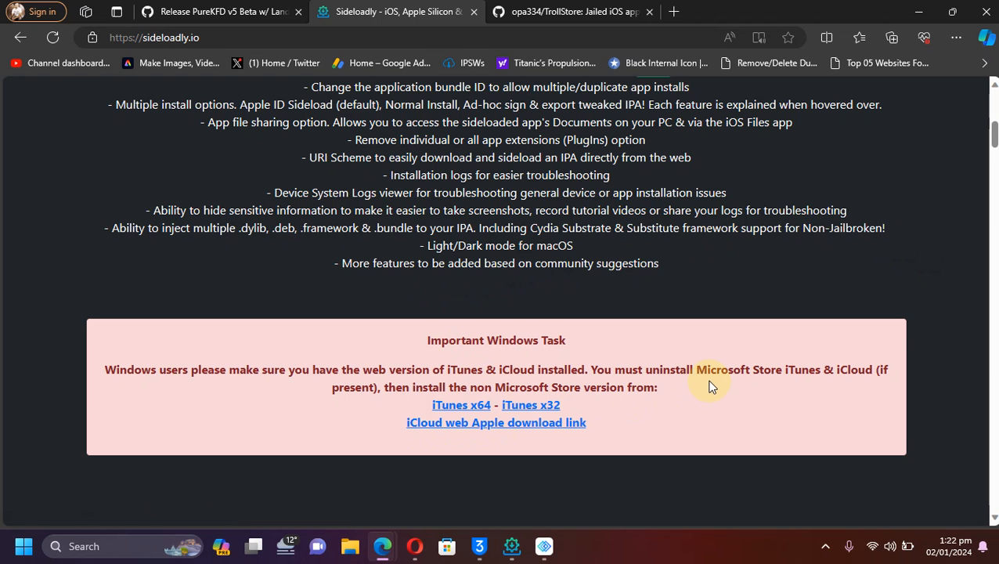
scroll(down, 3)
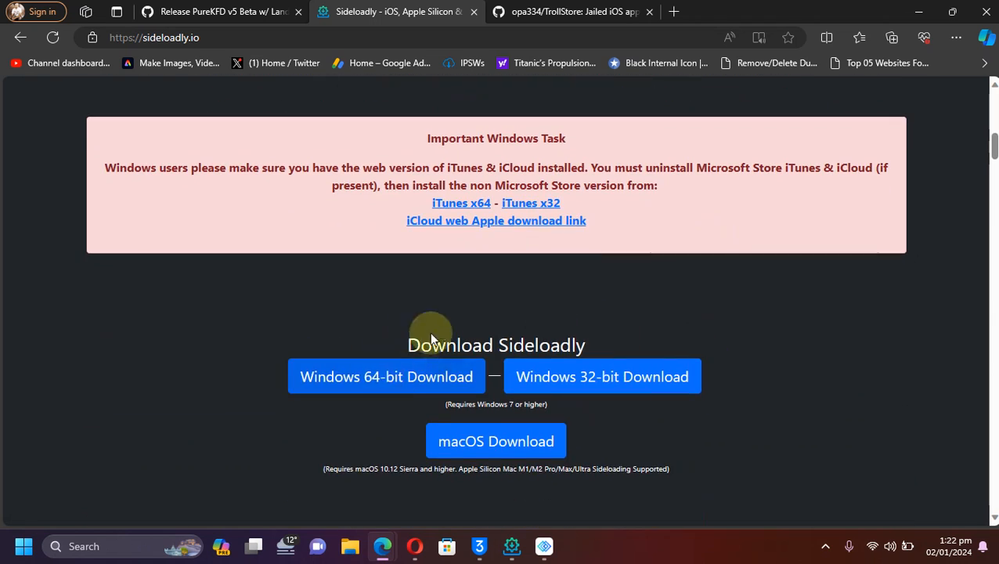
mouse_move(386, 376)
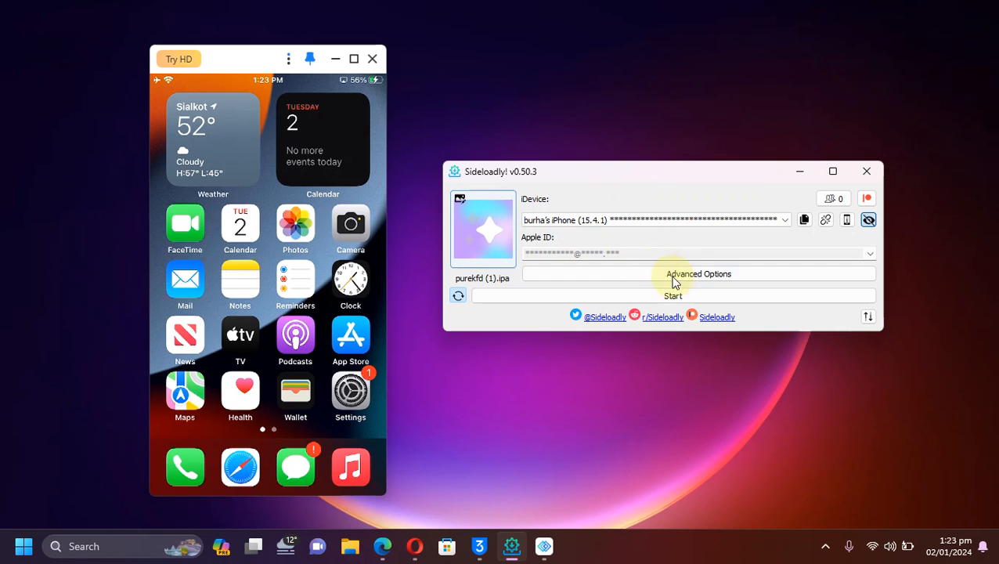
mouse_move(689, 258)
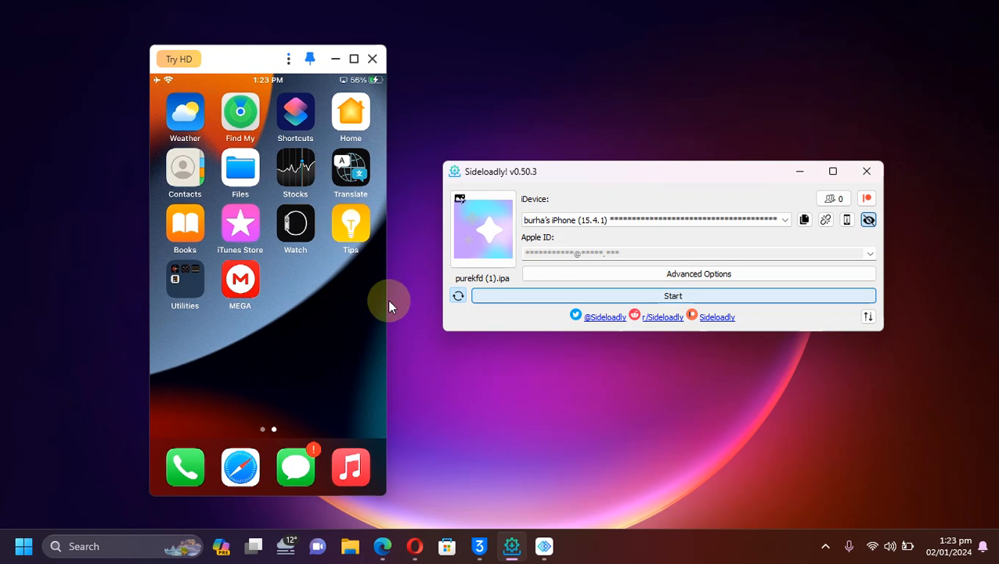
Start sideloading purekfd (1).ipa onto the connected iPhone in Sideloadly
click(673, 295)
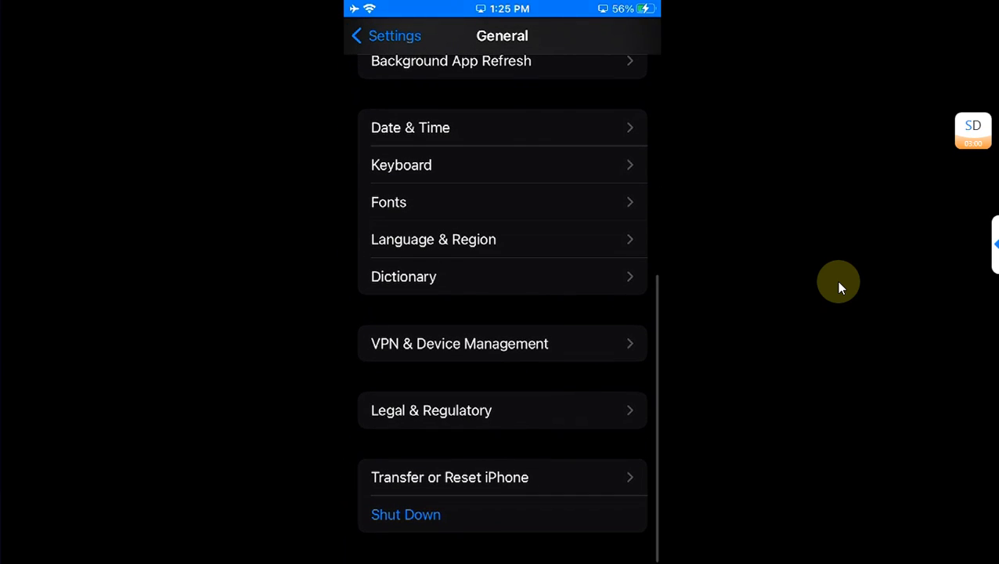
mouse_move(759, 294)
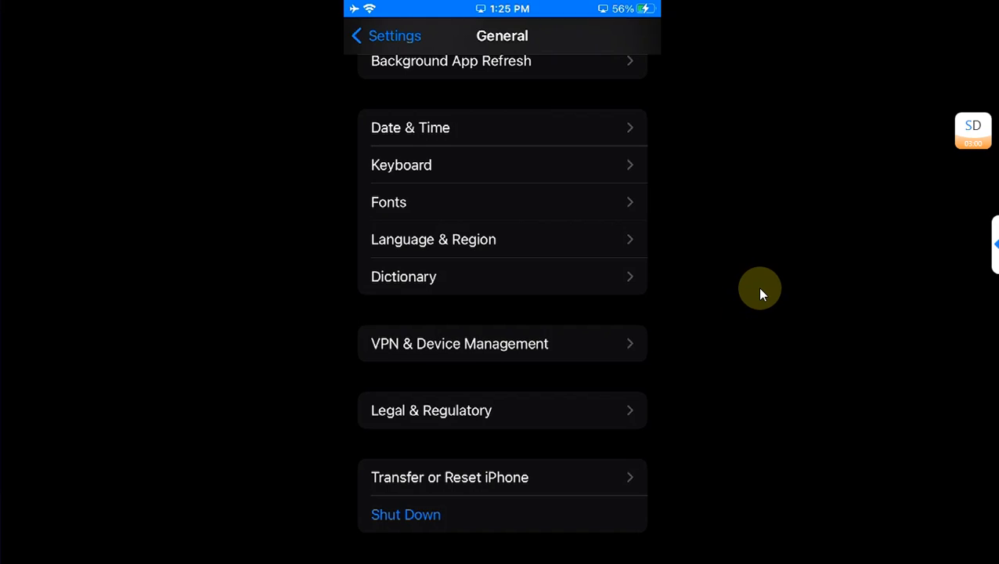
Go back from General to Settings, open Privacy and scroll to App Privacy Report
click(368, 35)
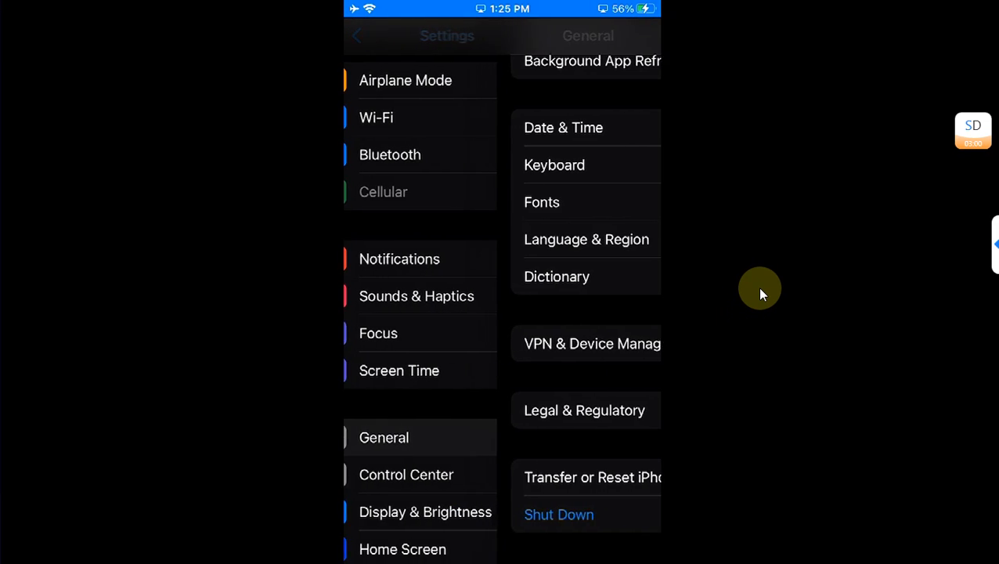
click(357, 35)
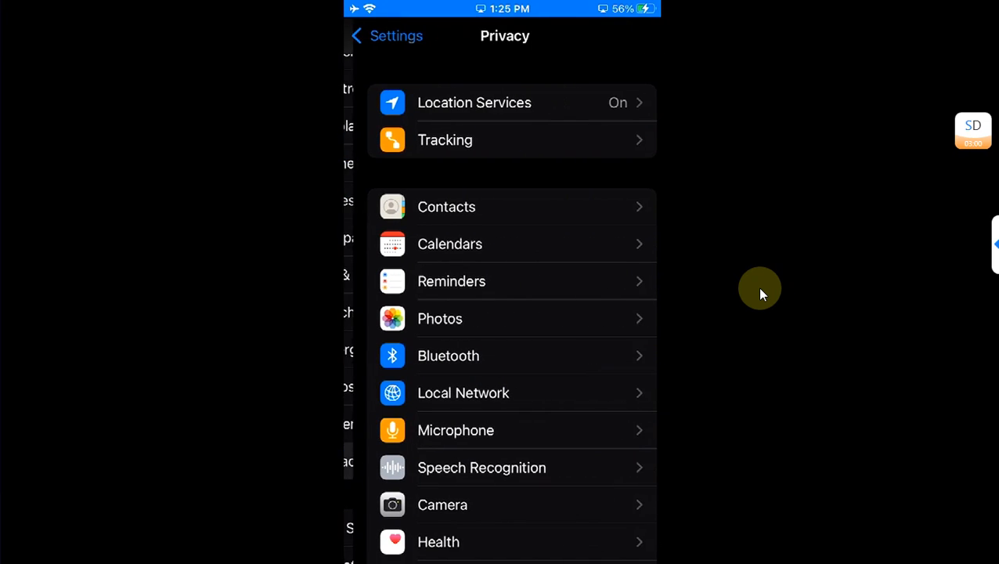
scroll(down, 3)
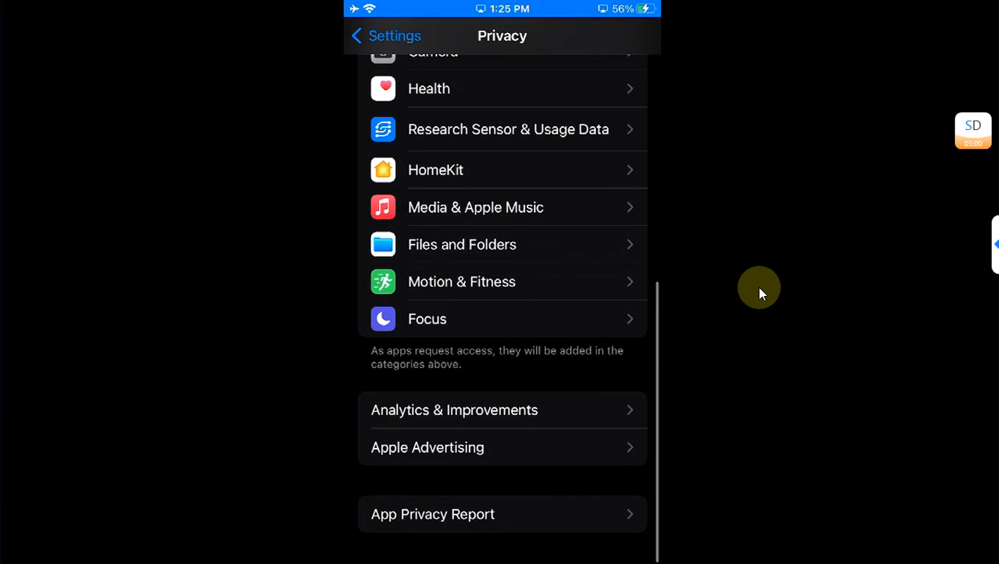
mouse_move(759, 378)
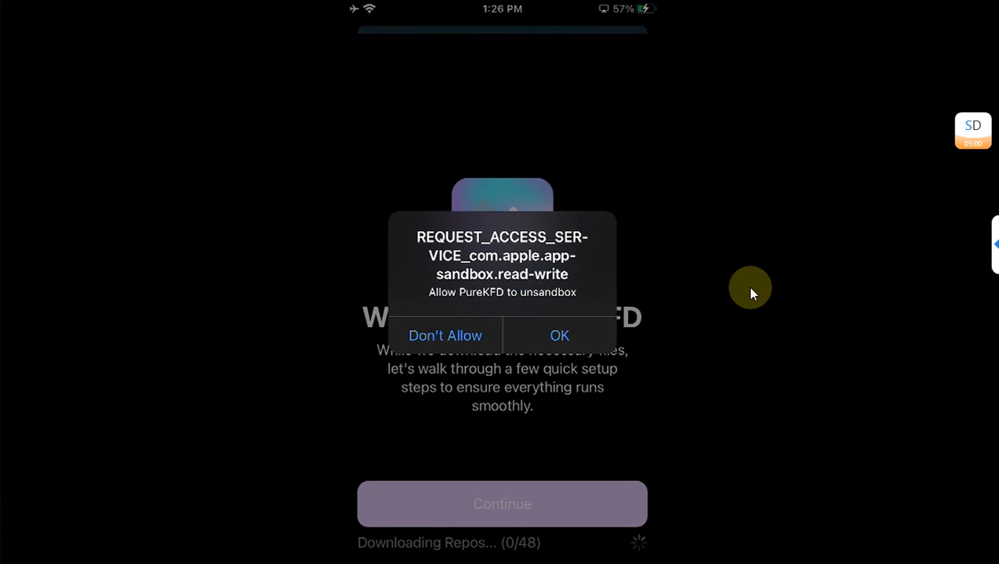
Accept the unsandbox access alert so PureKFD keeps downloading repos
click(559, 335)
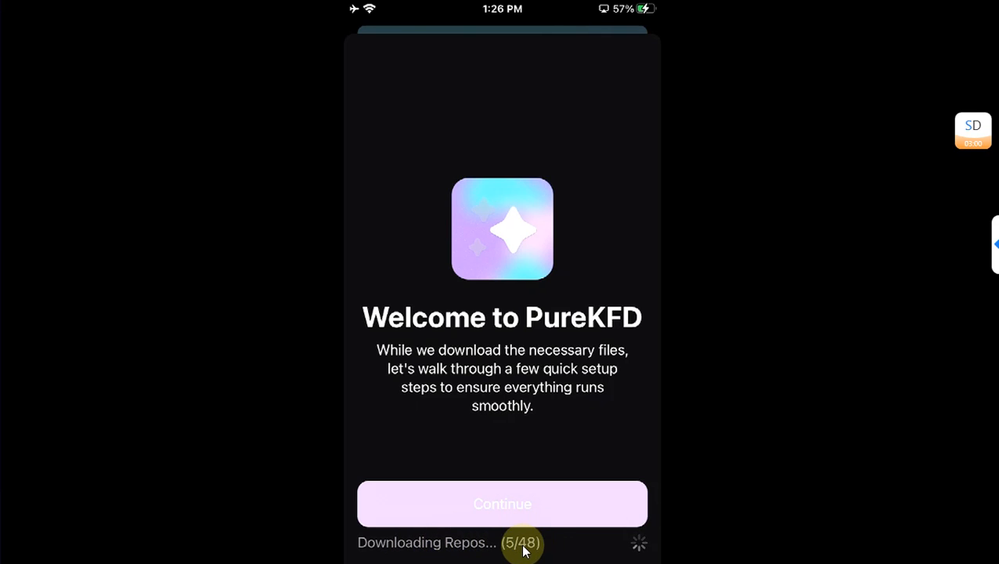
mouse_move(784, 290)
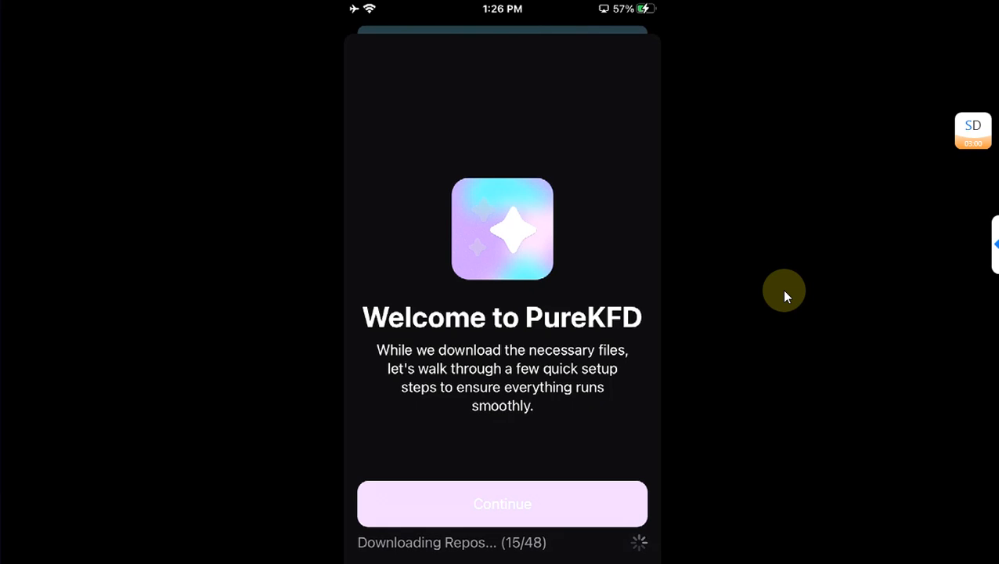
Get through the Welcome and Design onboarding screens and finish Finalize Setup
click(502, 503)
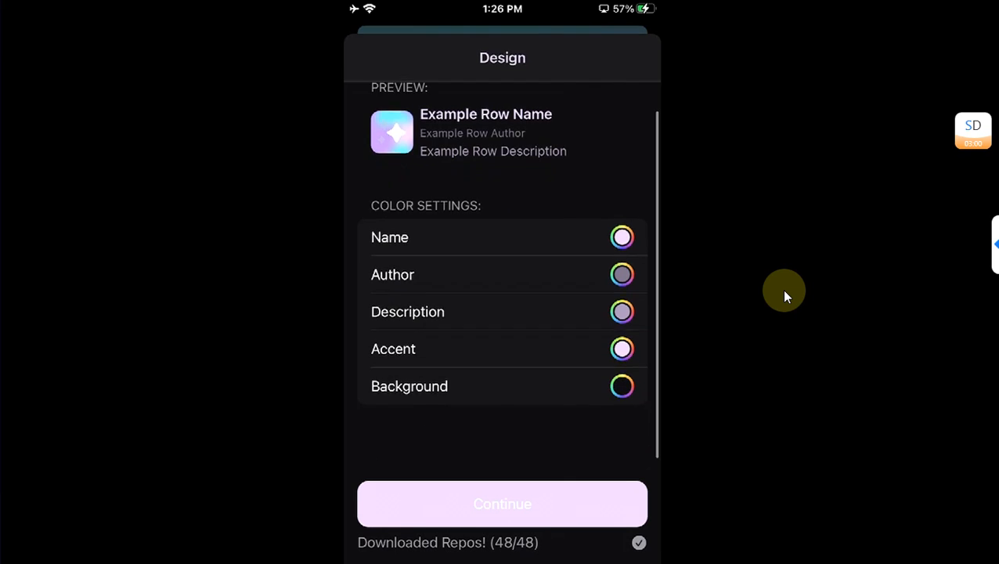
click(502, 504)
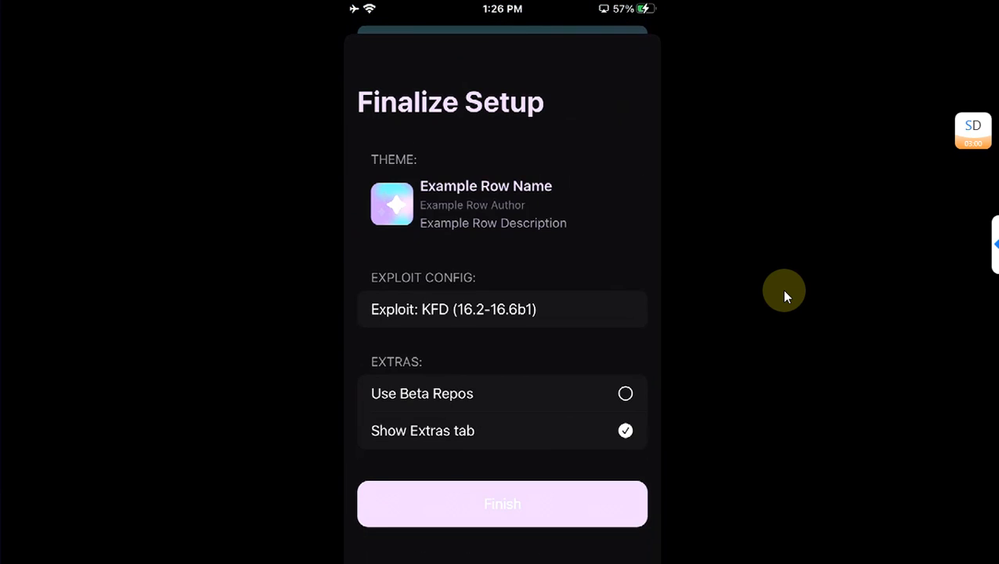
click(502, 504)
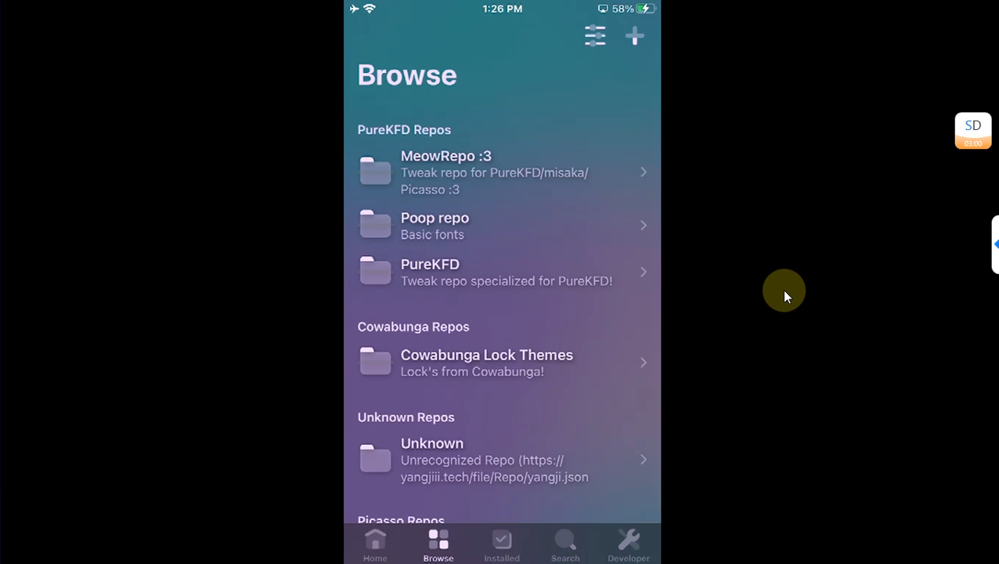
Search PureKFD for 'Resol' and install Lrdsnow's Resolution Setter tweak
click(375, 544)
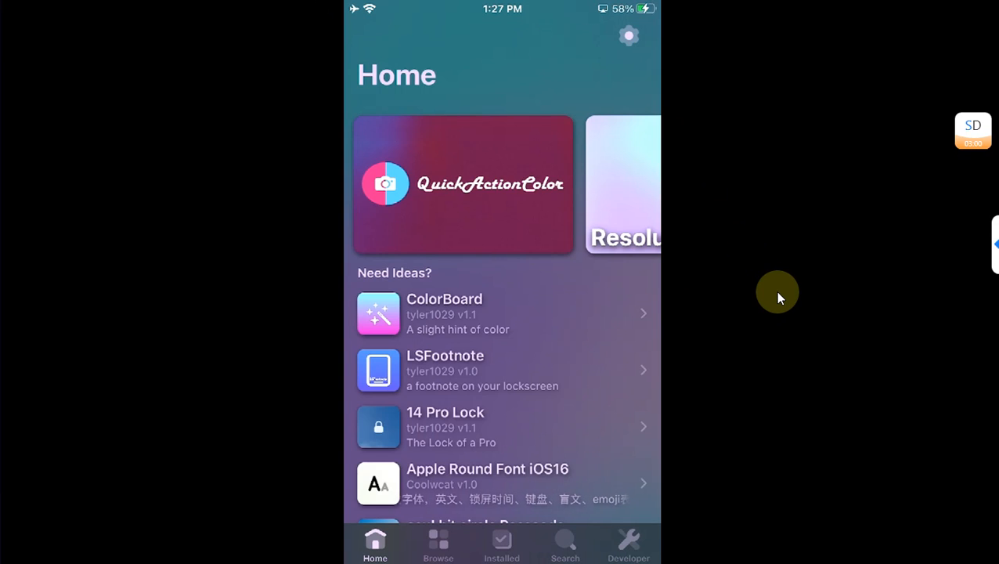
click(437, 543)
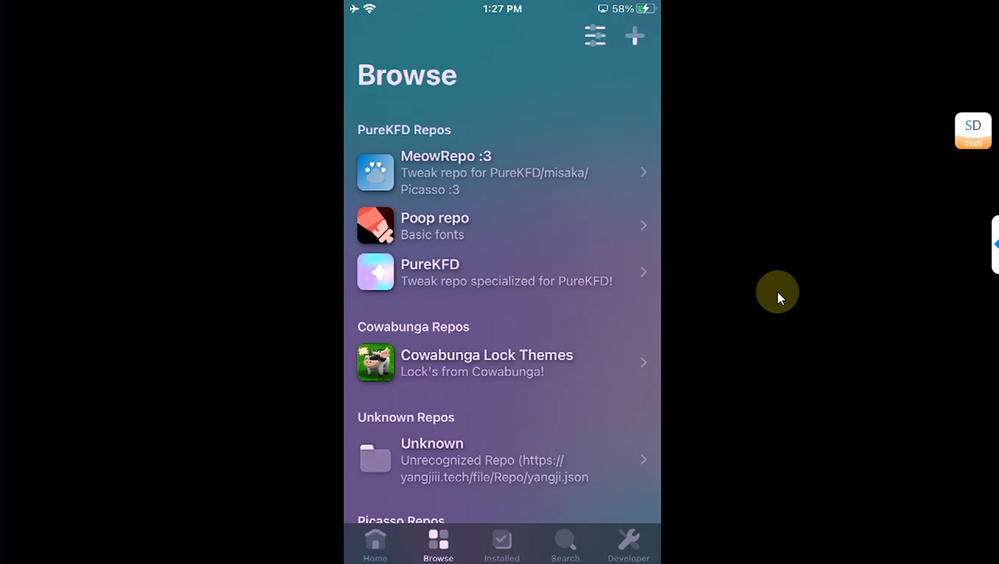
click(565, 544)
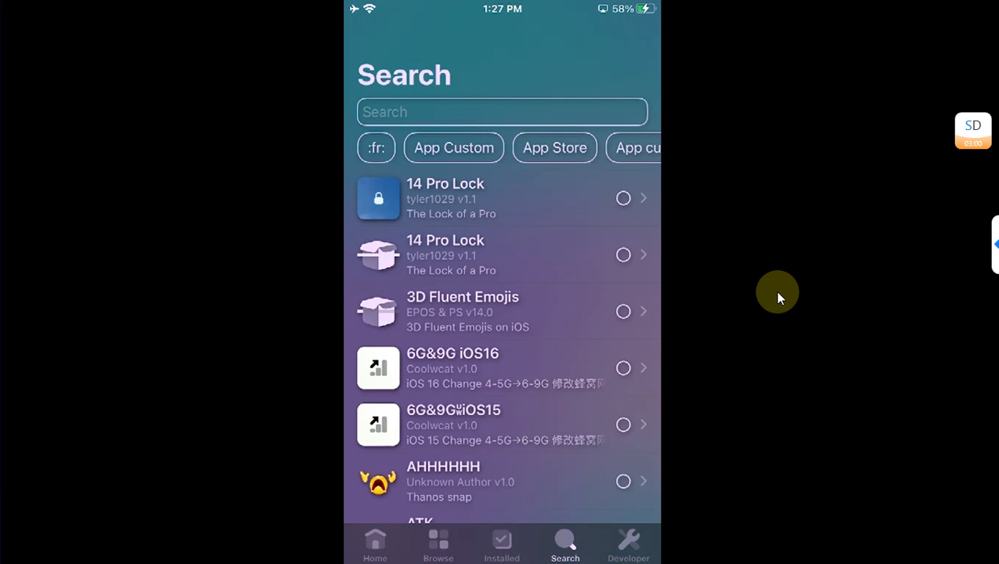
text(Re)
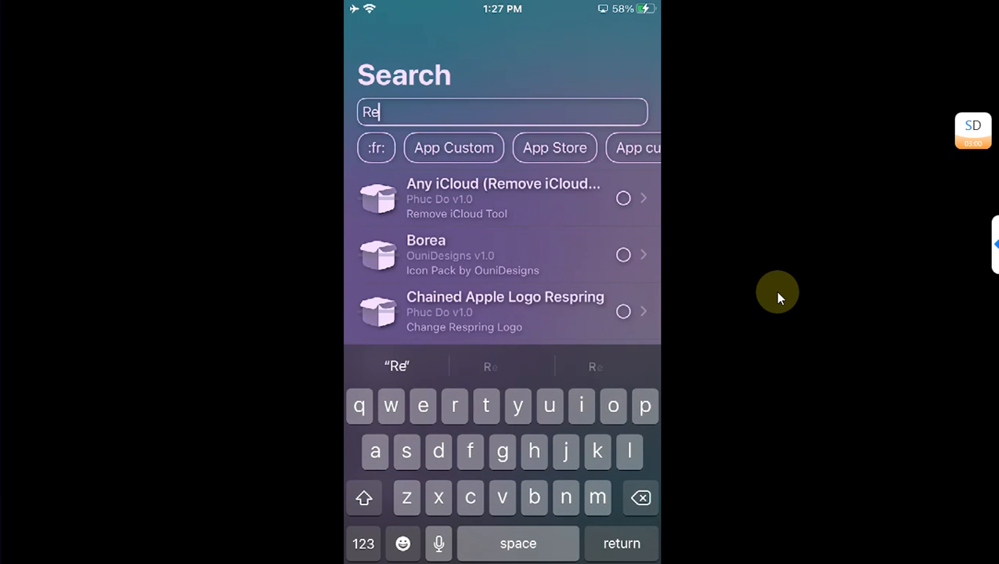
text(sol)
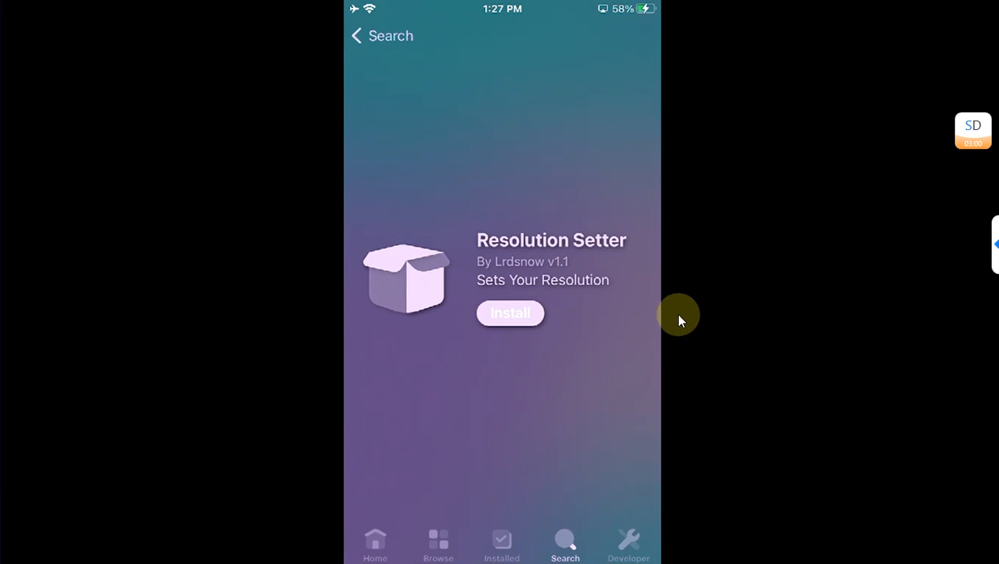
click(510, 313)
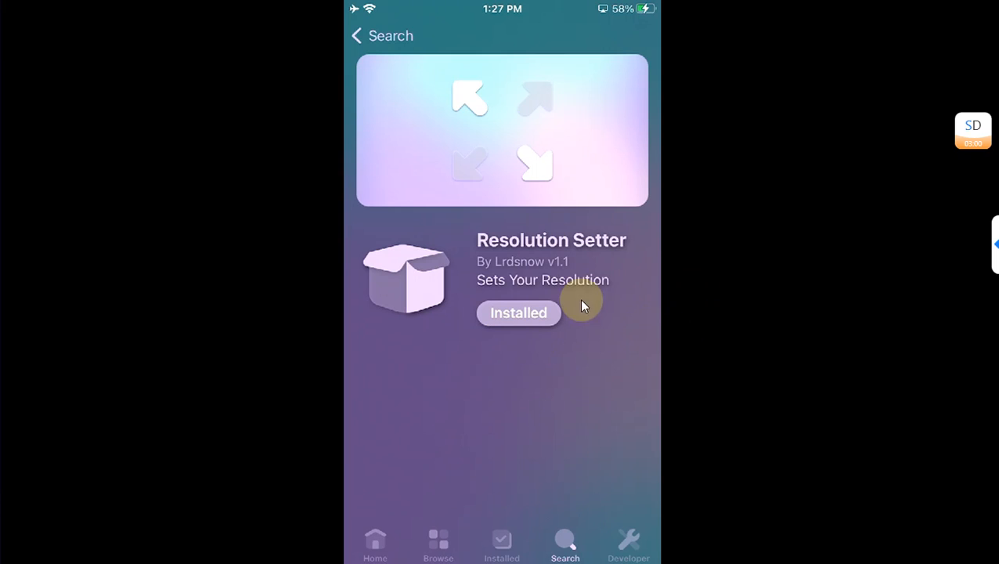
click(502, 545)
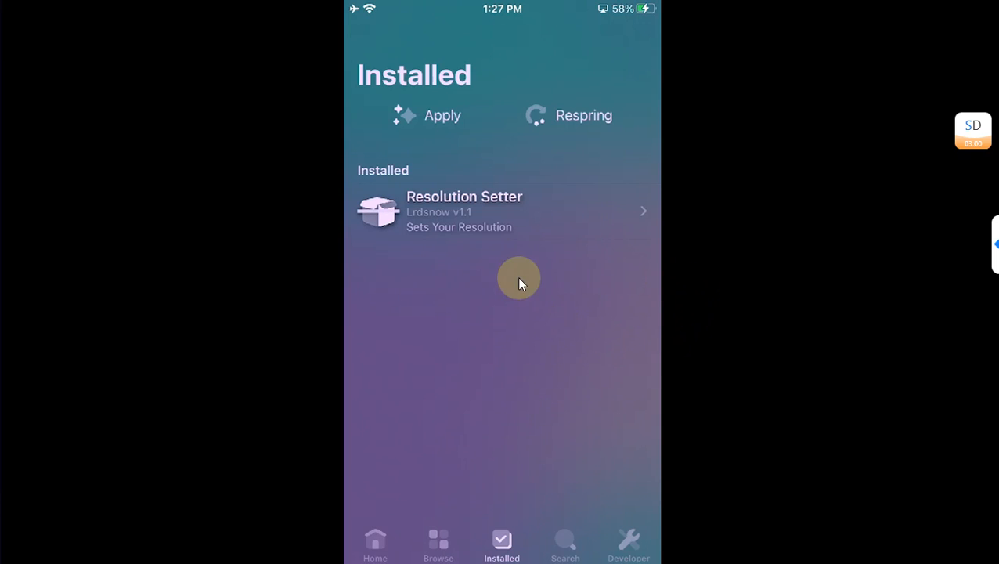
mouse_move(490, 435)
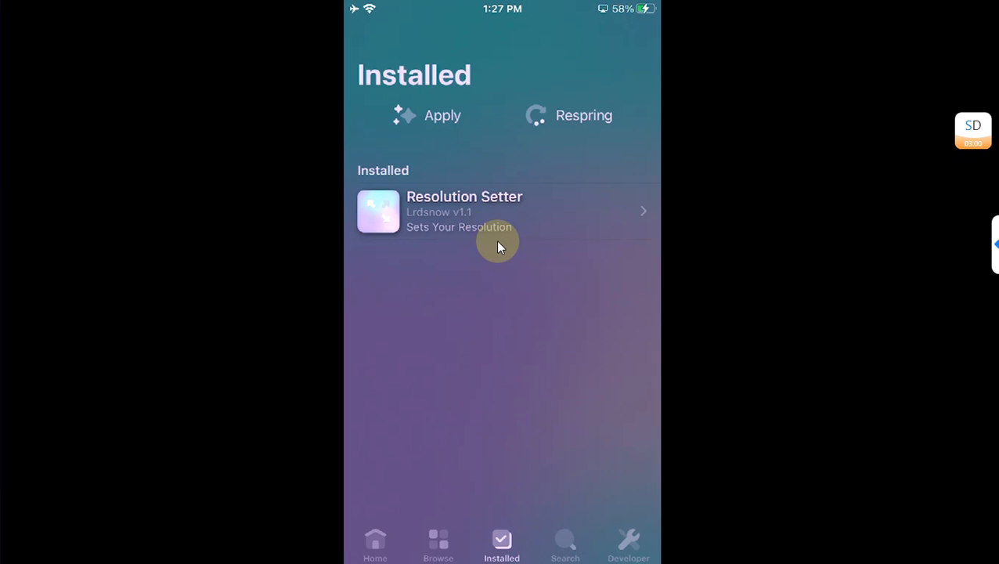
Give Resolution Setter height 1000 and width 600, then apply and respring
click(501, 212)
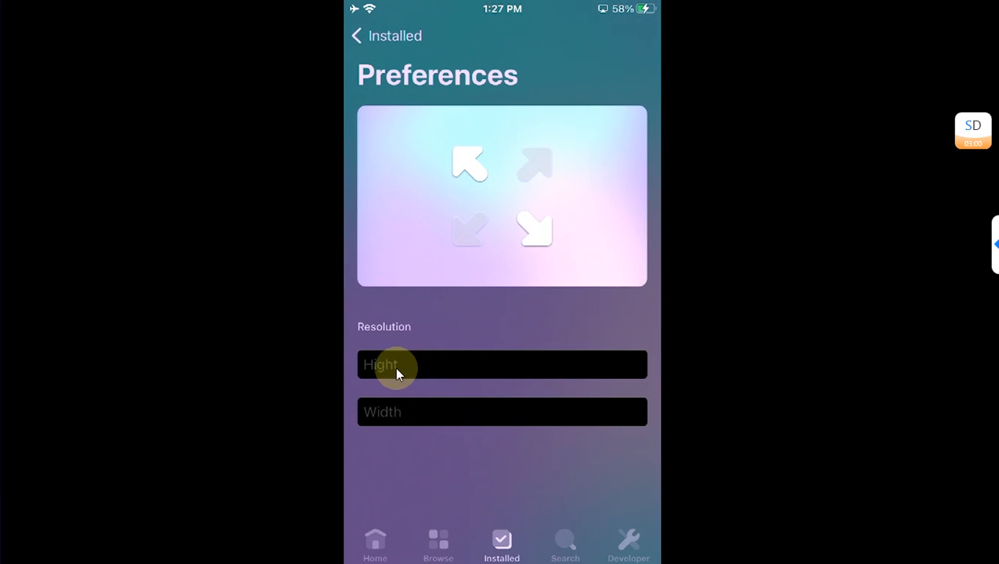
mouse_move(710, 217)
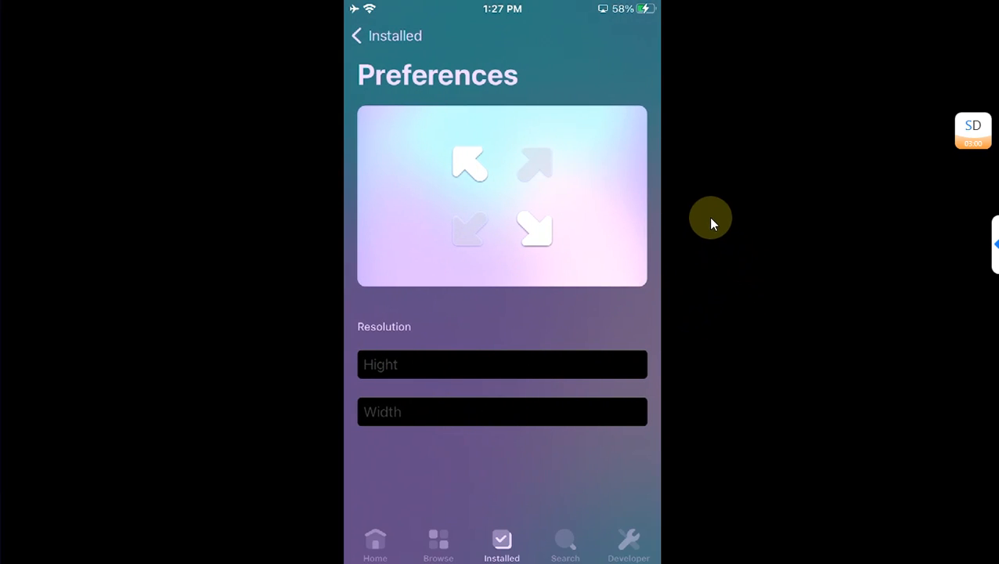
mouse_move(722, 228)
text(1000)
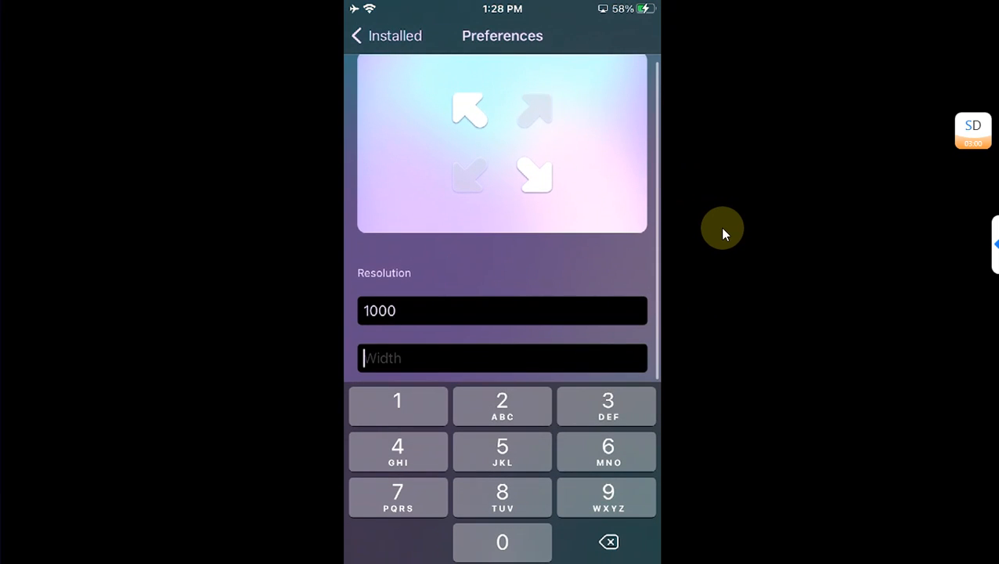
text(600)
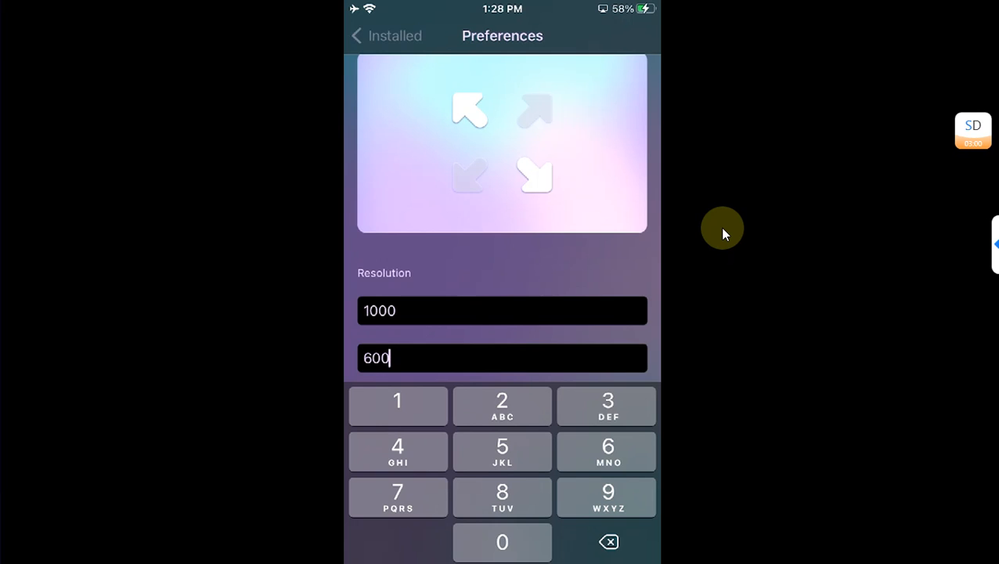
click(385, 36)
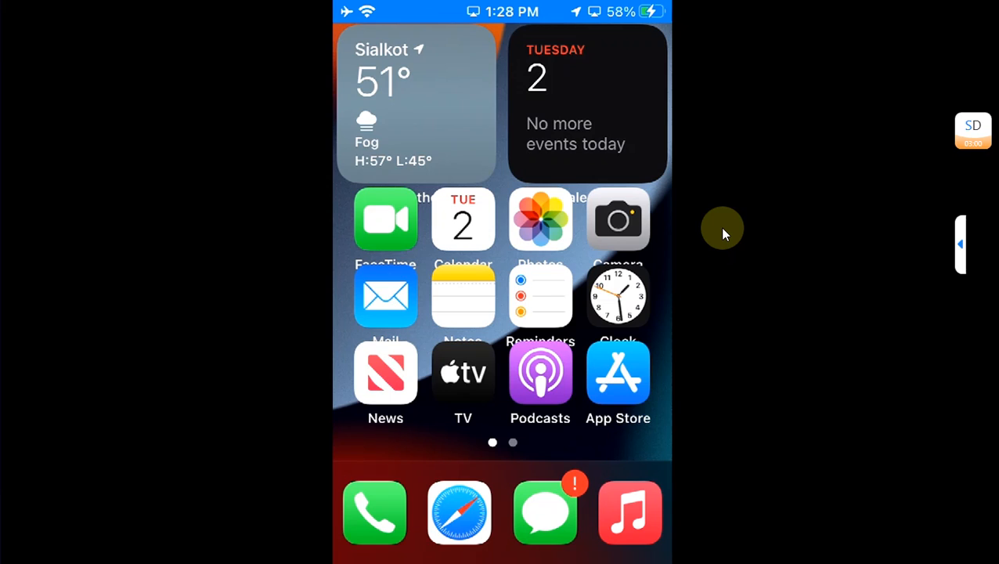
Relaunch PureKFD from page 2 and enter height 1200, width 500 in Resolution Setter
scroll(left, 3)
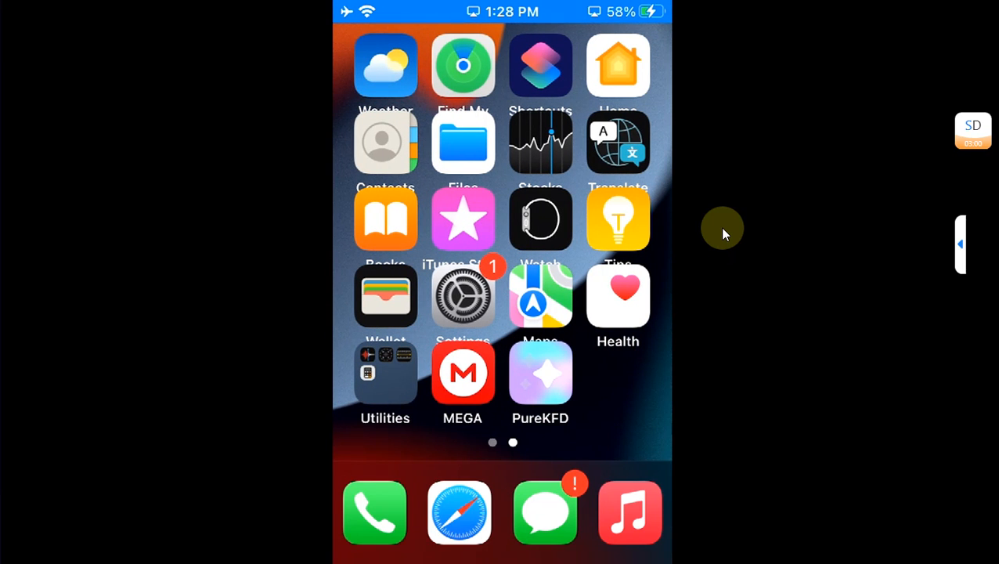
click(541, 372)
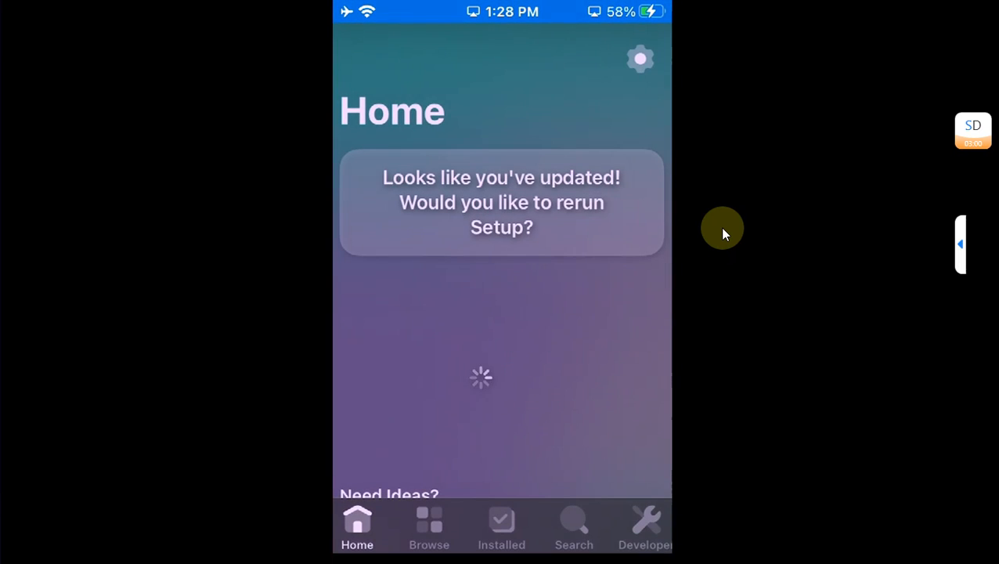
click(502, 524)
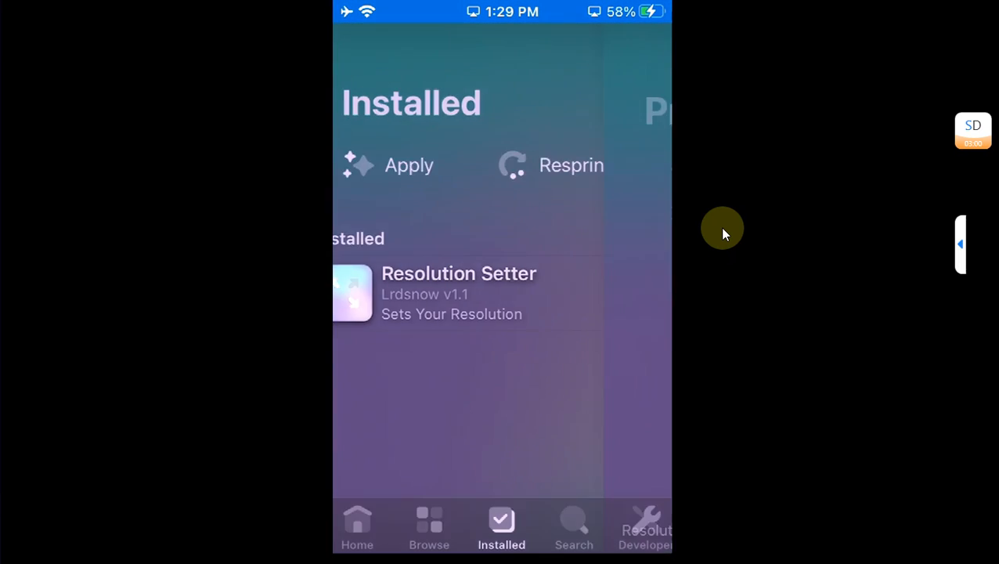
click(458, 293)
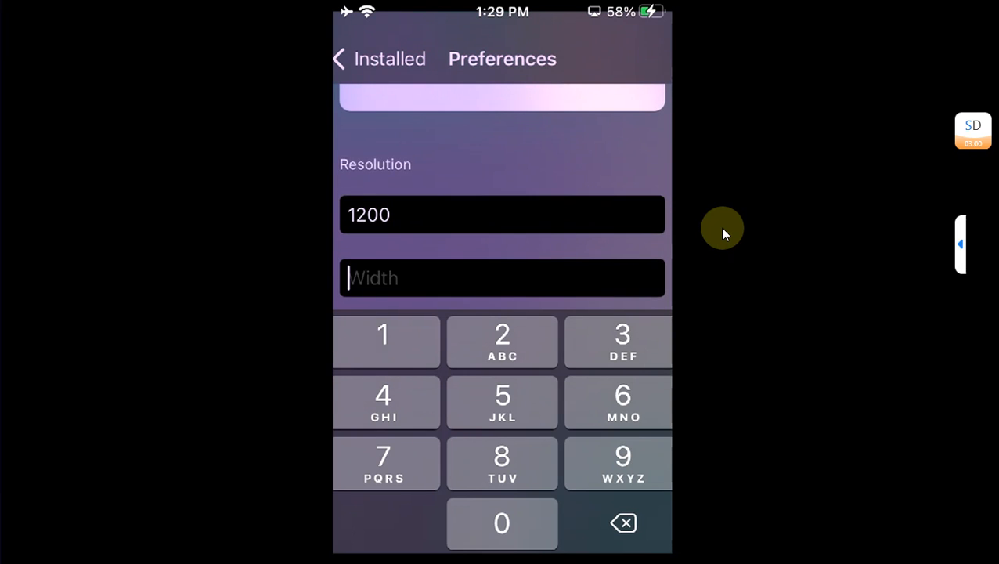
text(500)
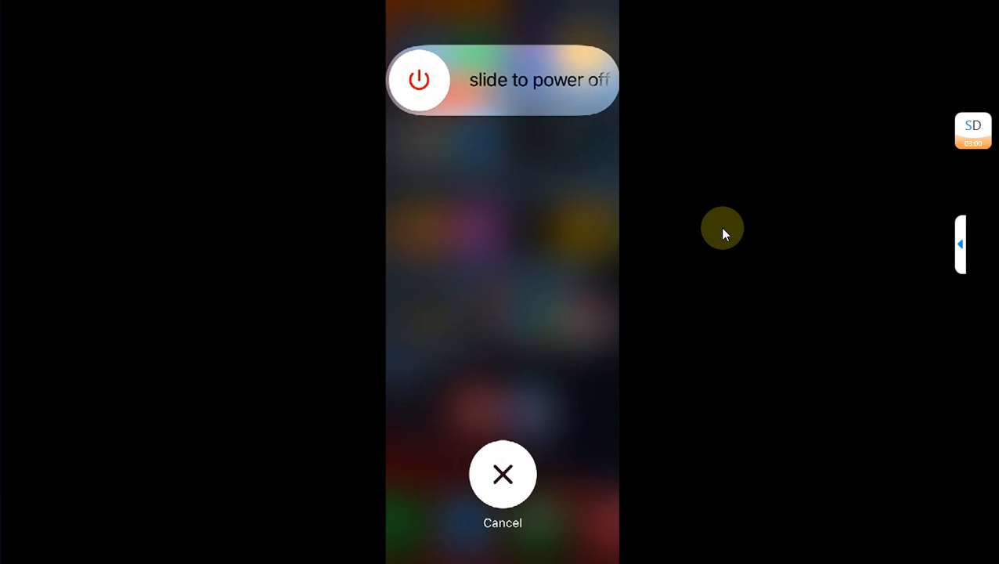
Power off and restart the iPhone, then open General in Settings
click(502, 473)
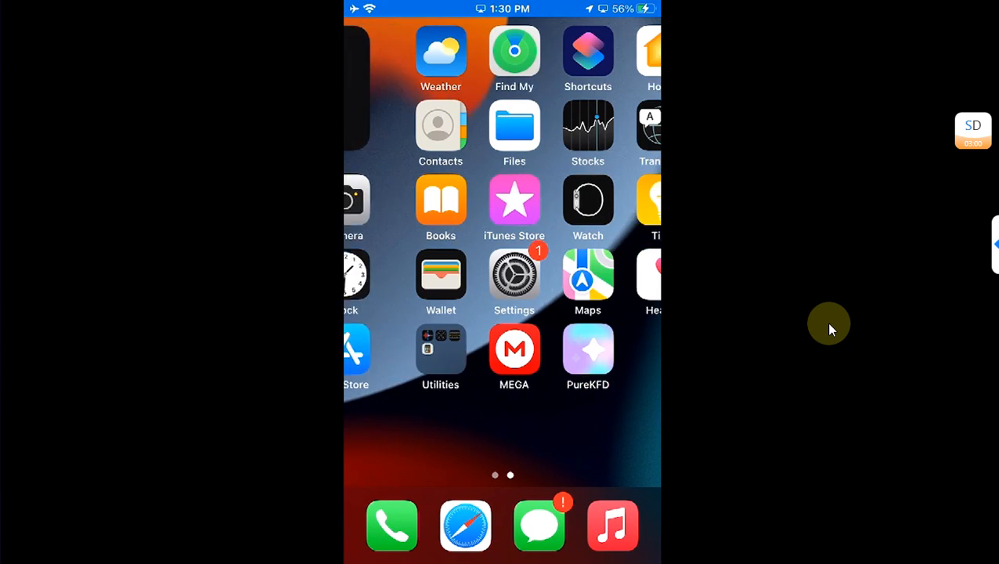
scroll(right, 3)
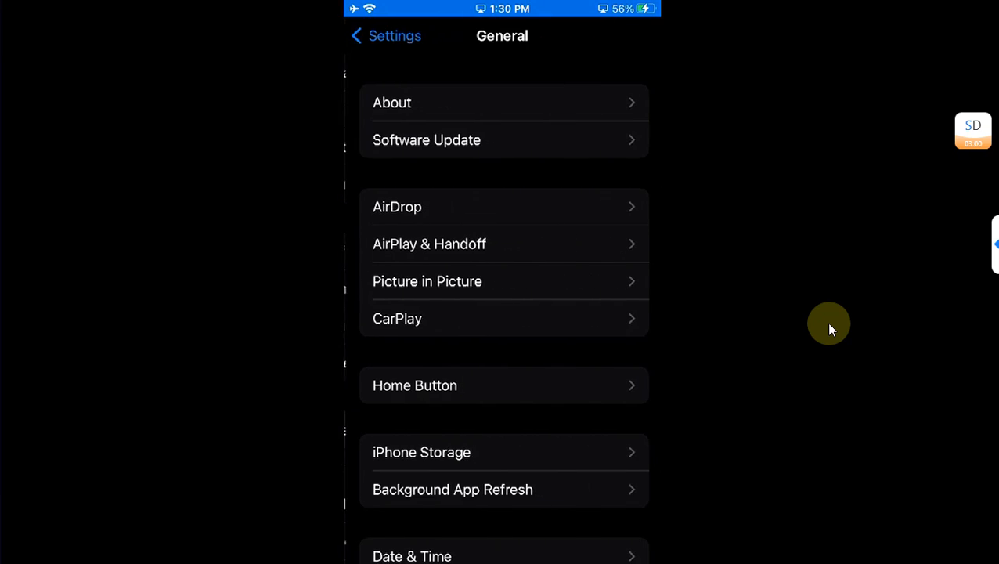
Reset the Home Screen Layout from General's Transfer or Reset iPhone page
scroll(down, 3)
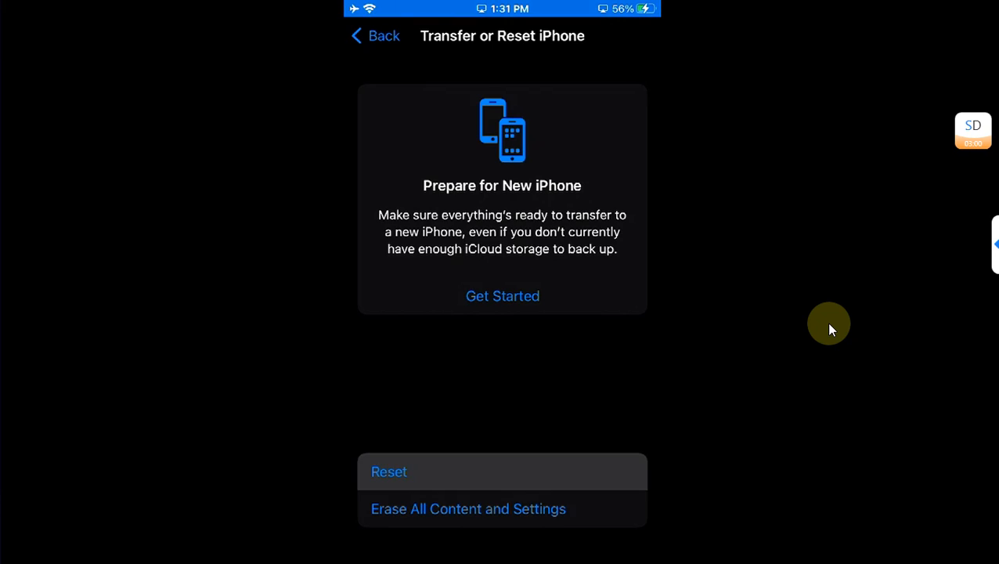
click(389, 472)
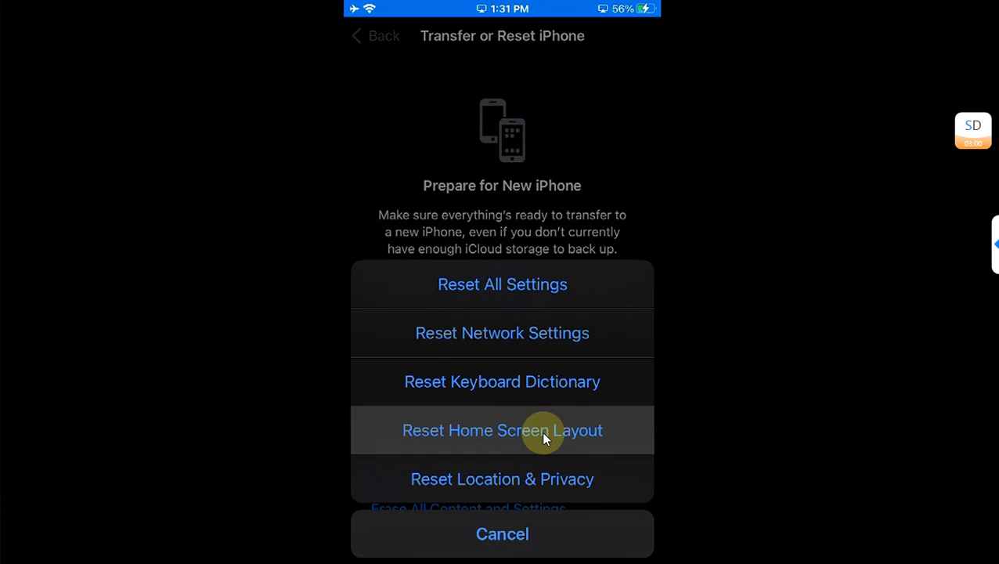
click(502, 430)
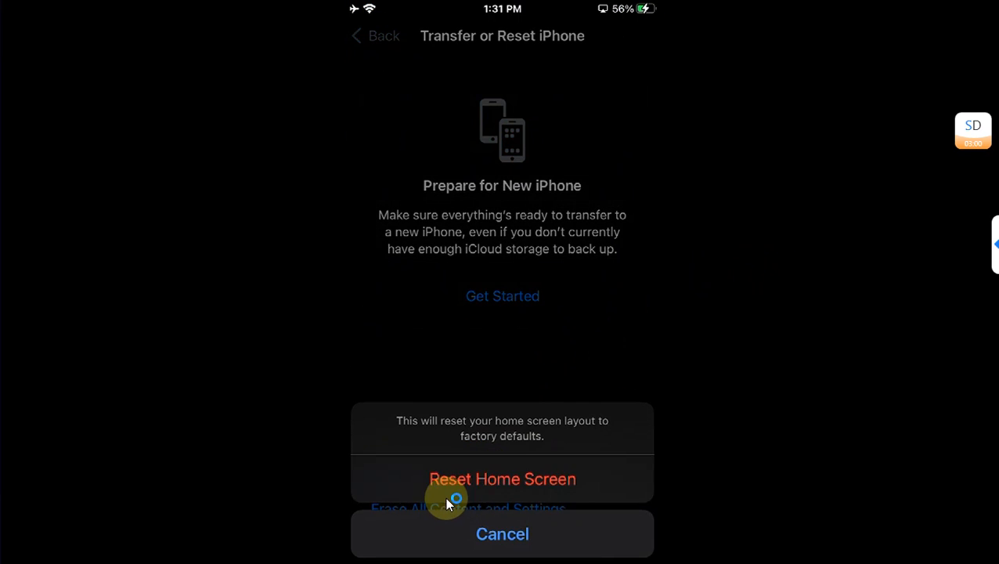
click(502, 479)
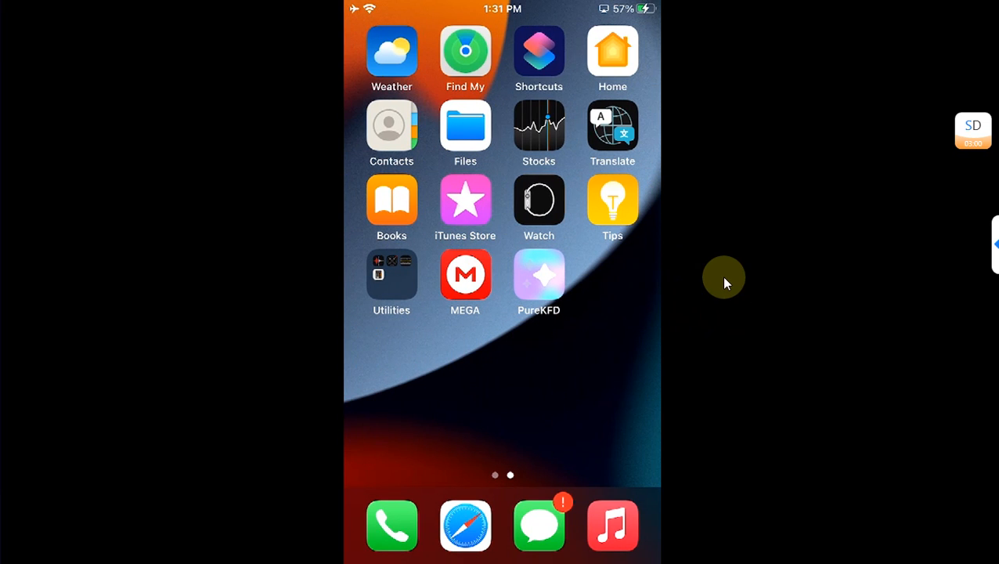
mouse_move(797, 300)
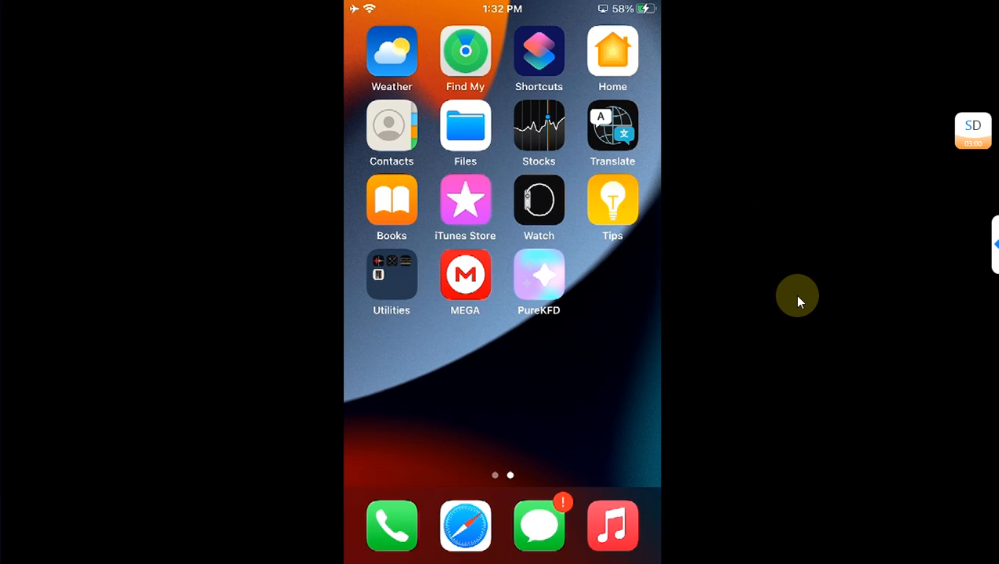
click(539, 275)
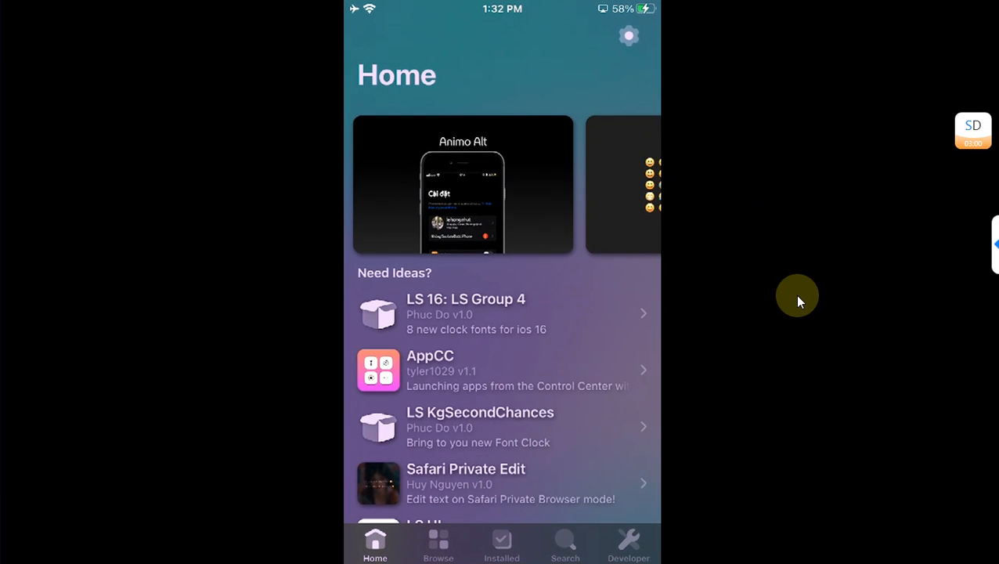
click(501, 544)
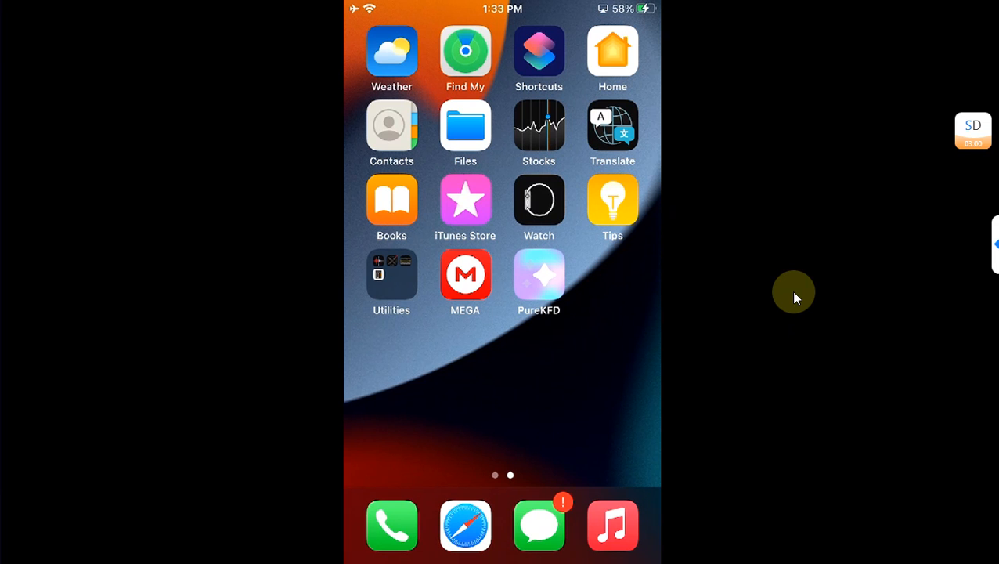
scroll(right, 3)
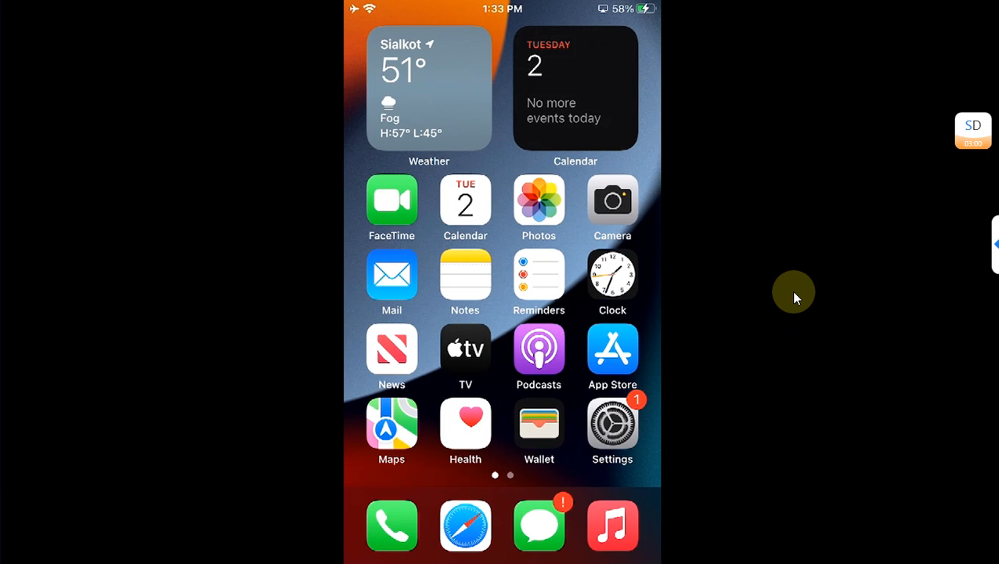